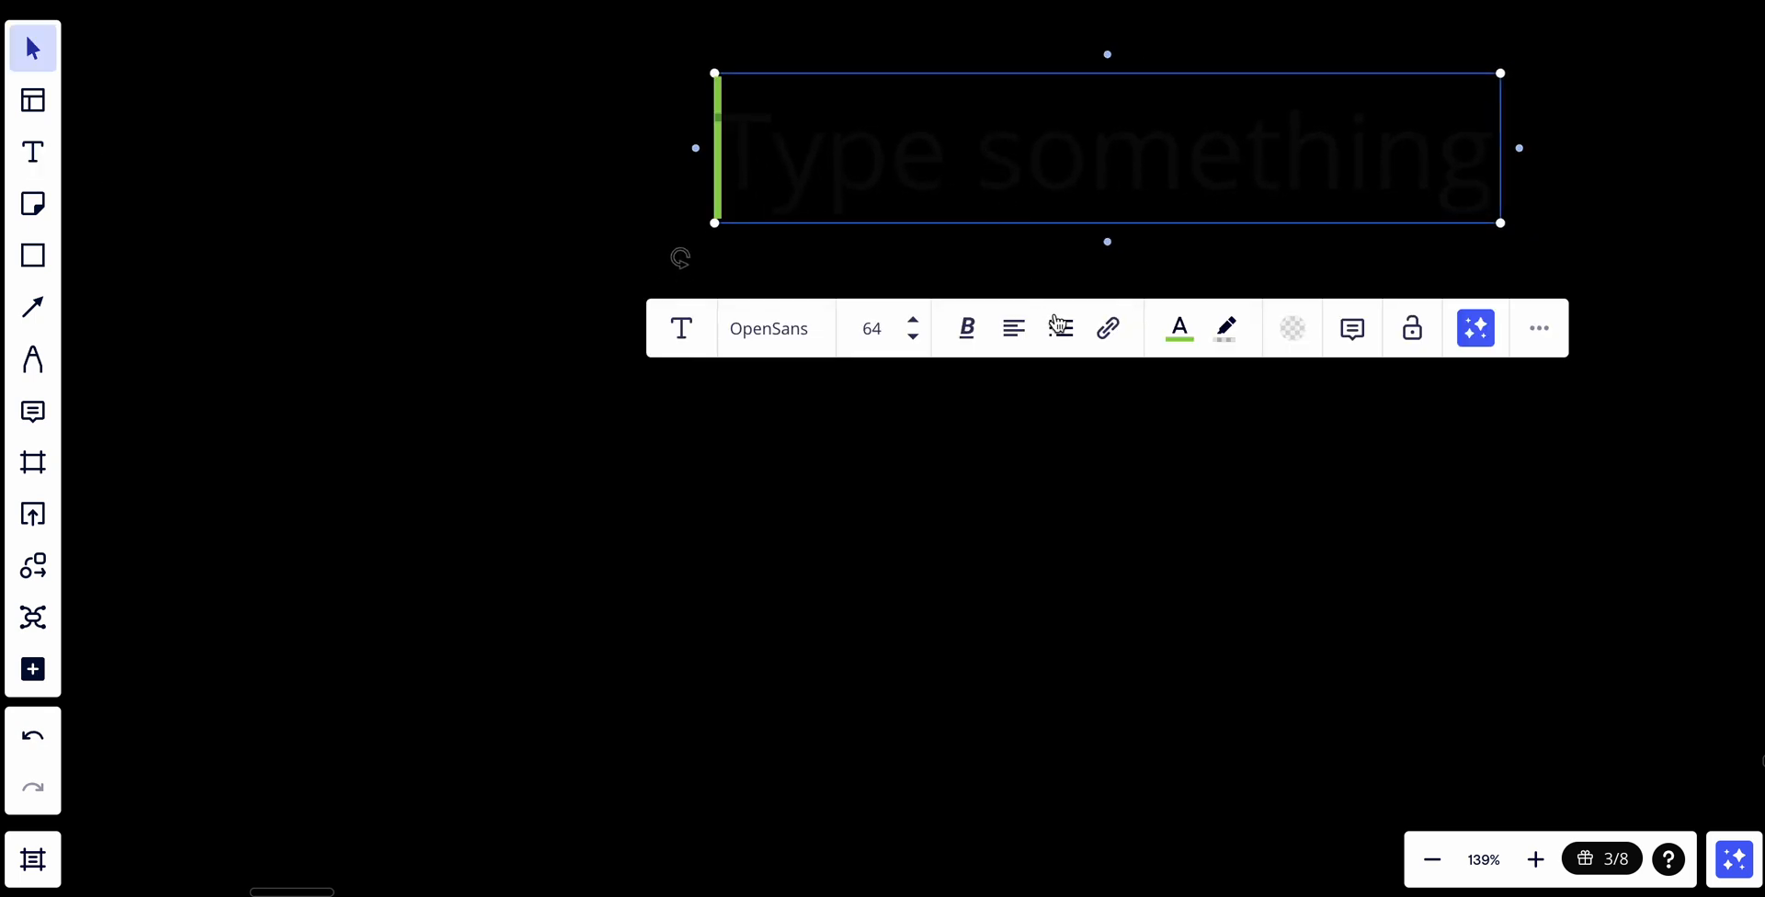
Start the green numbered list item "1. Troubleshooting and Debugging" in bold.
{"action": "left_click", "coordinate": [1059, 328]}
{"action": "type", "text": "Troubleshooting and Debugging"}
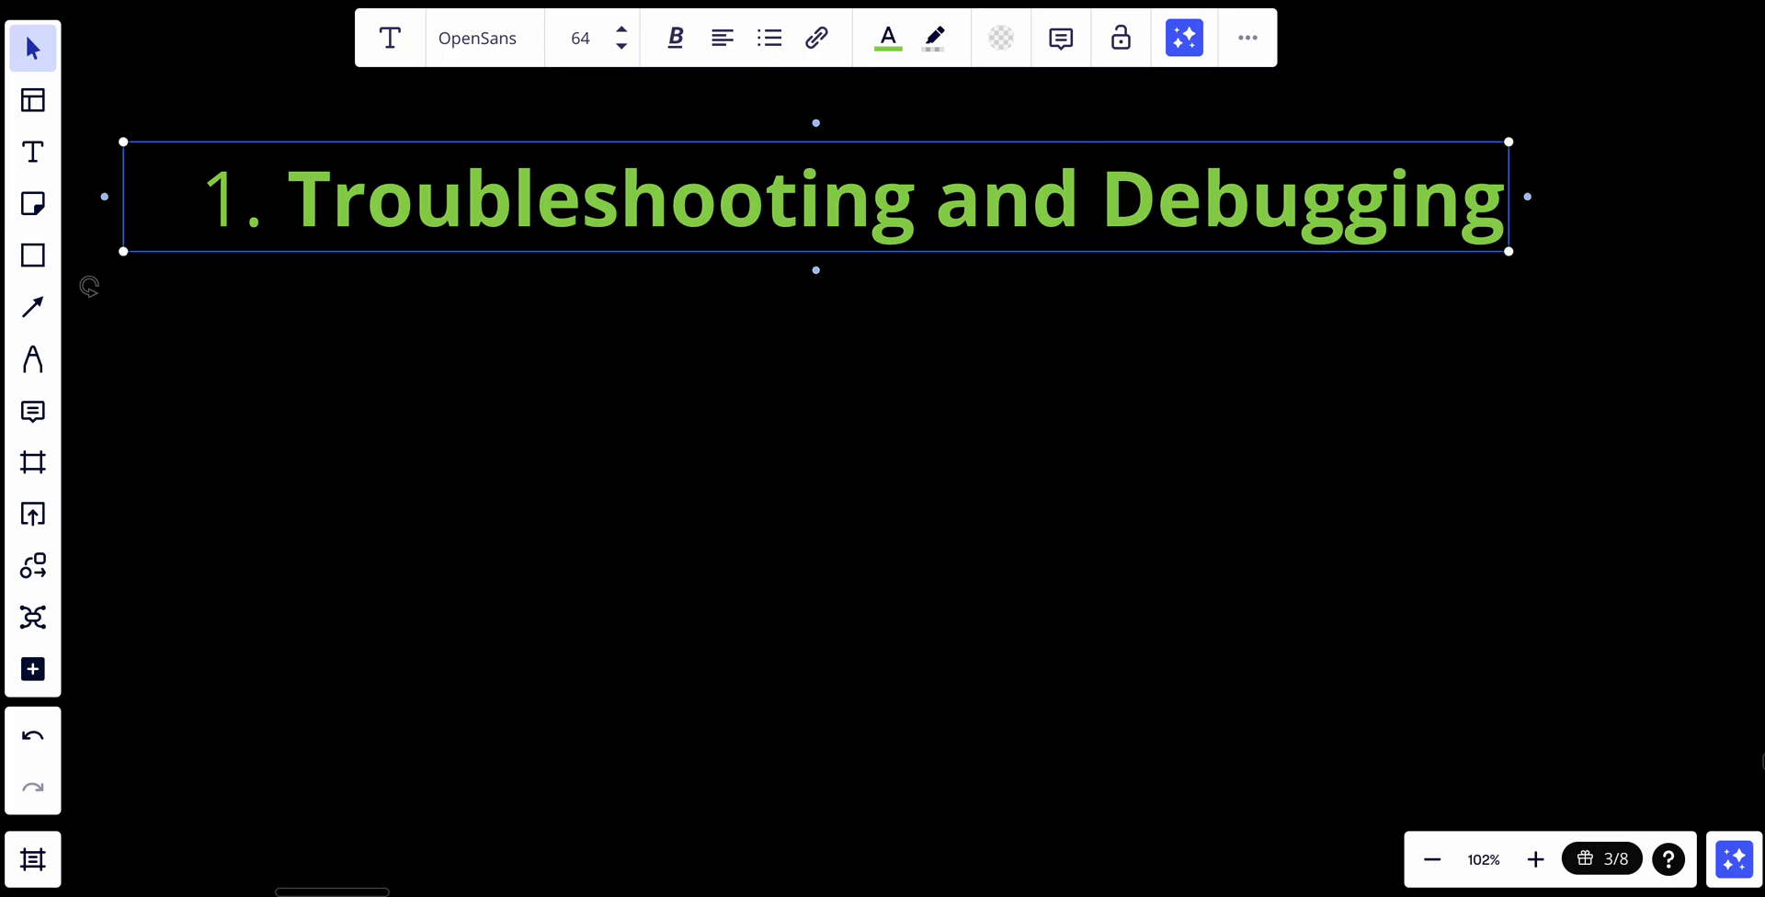
{"action": "left_click", "coordinate": [1476, 207]}
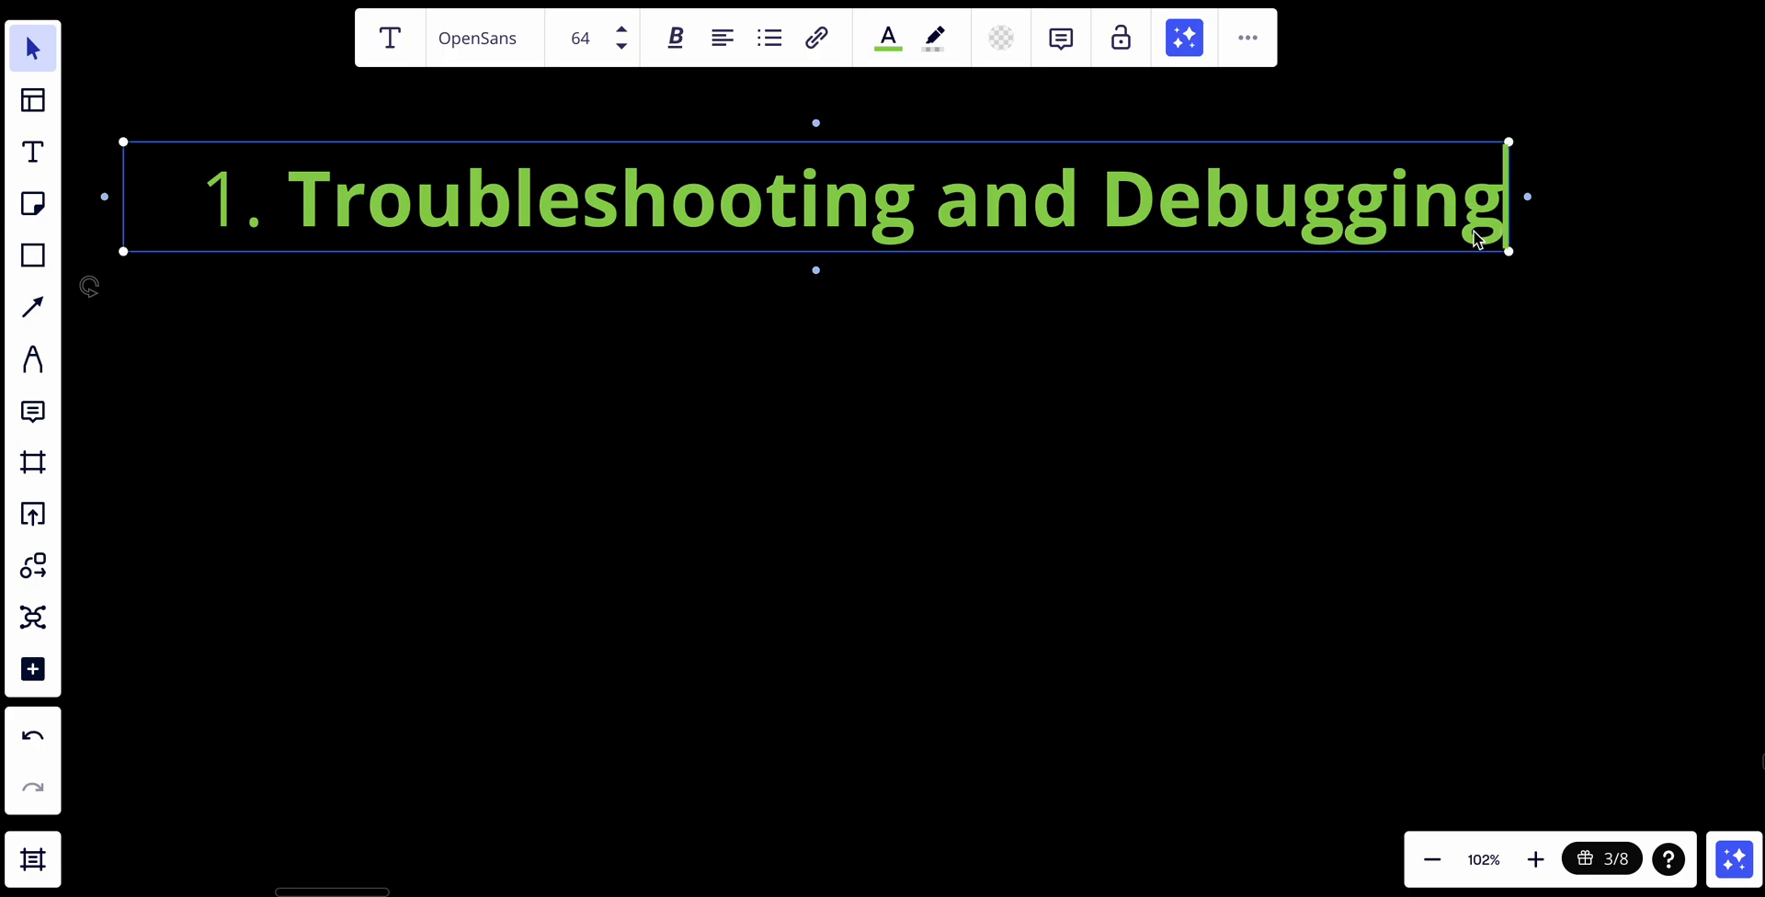
{"action": "mouse_move", "coordinate": [1498, 198]}
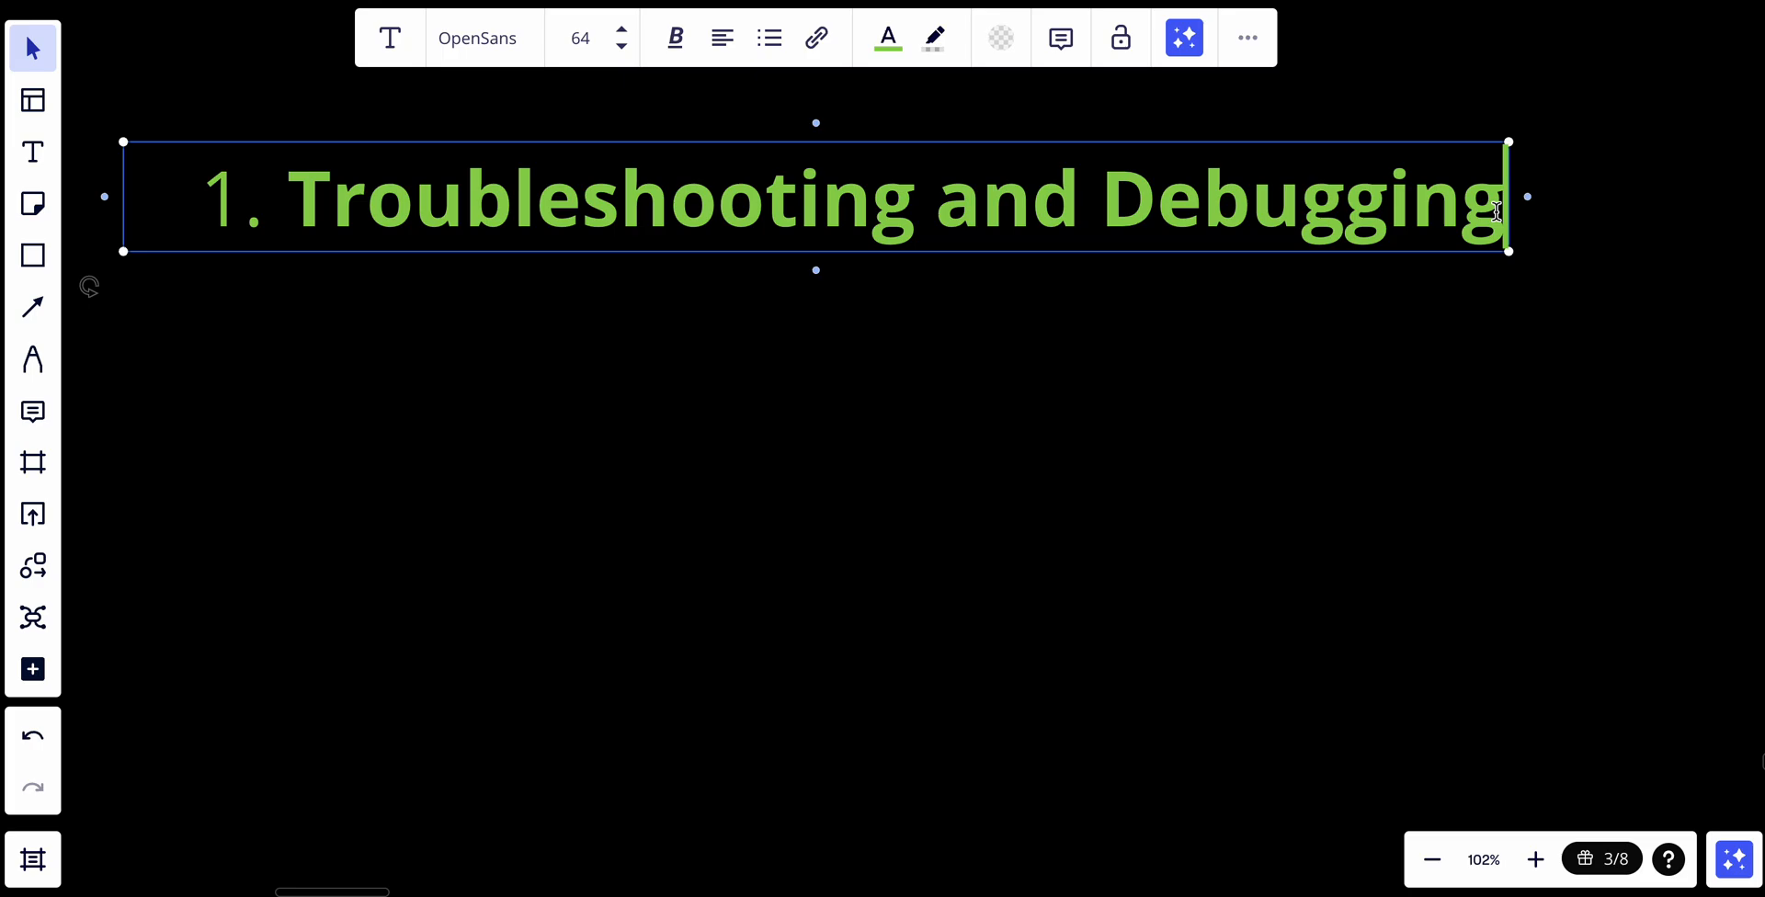
Add "Performance Monitoring" and "Security" as items 2 and 3, then begin item 4.
{"action": "type", "text": "Troubleshooting and Debugging"}
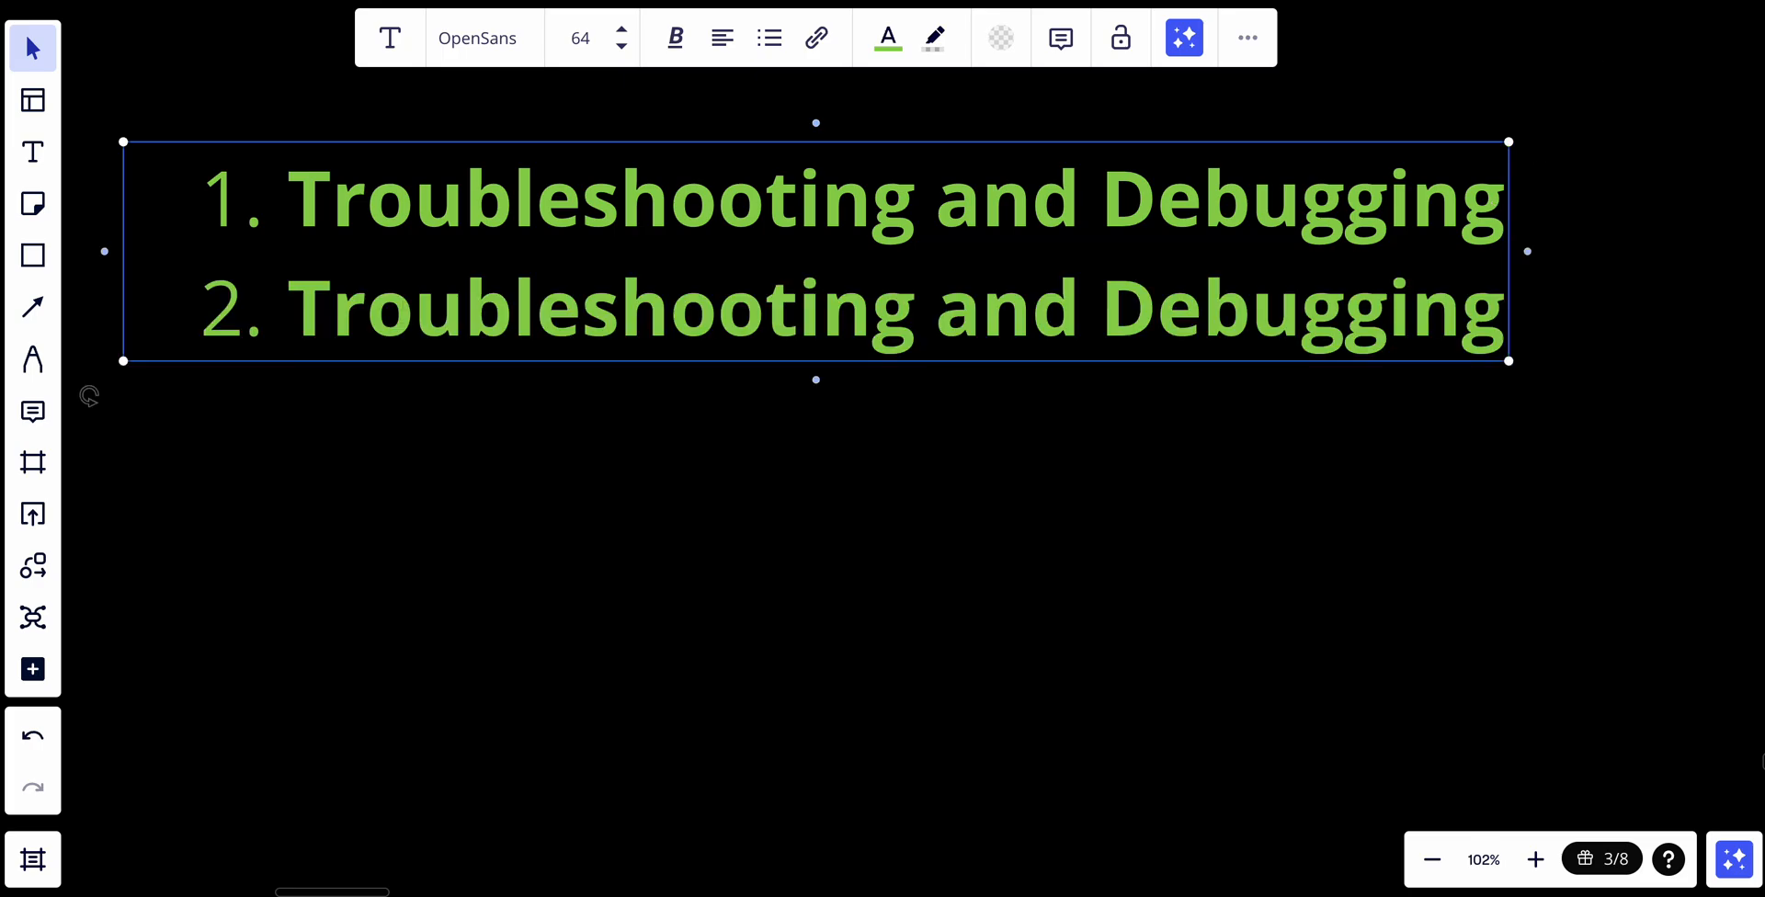
{"action": "type", "text": "Performance Monitoring:"}
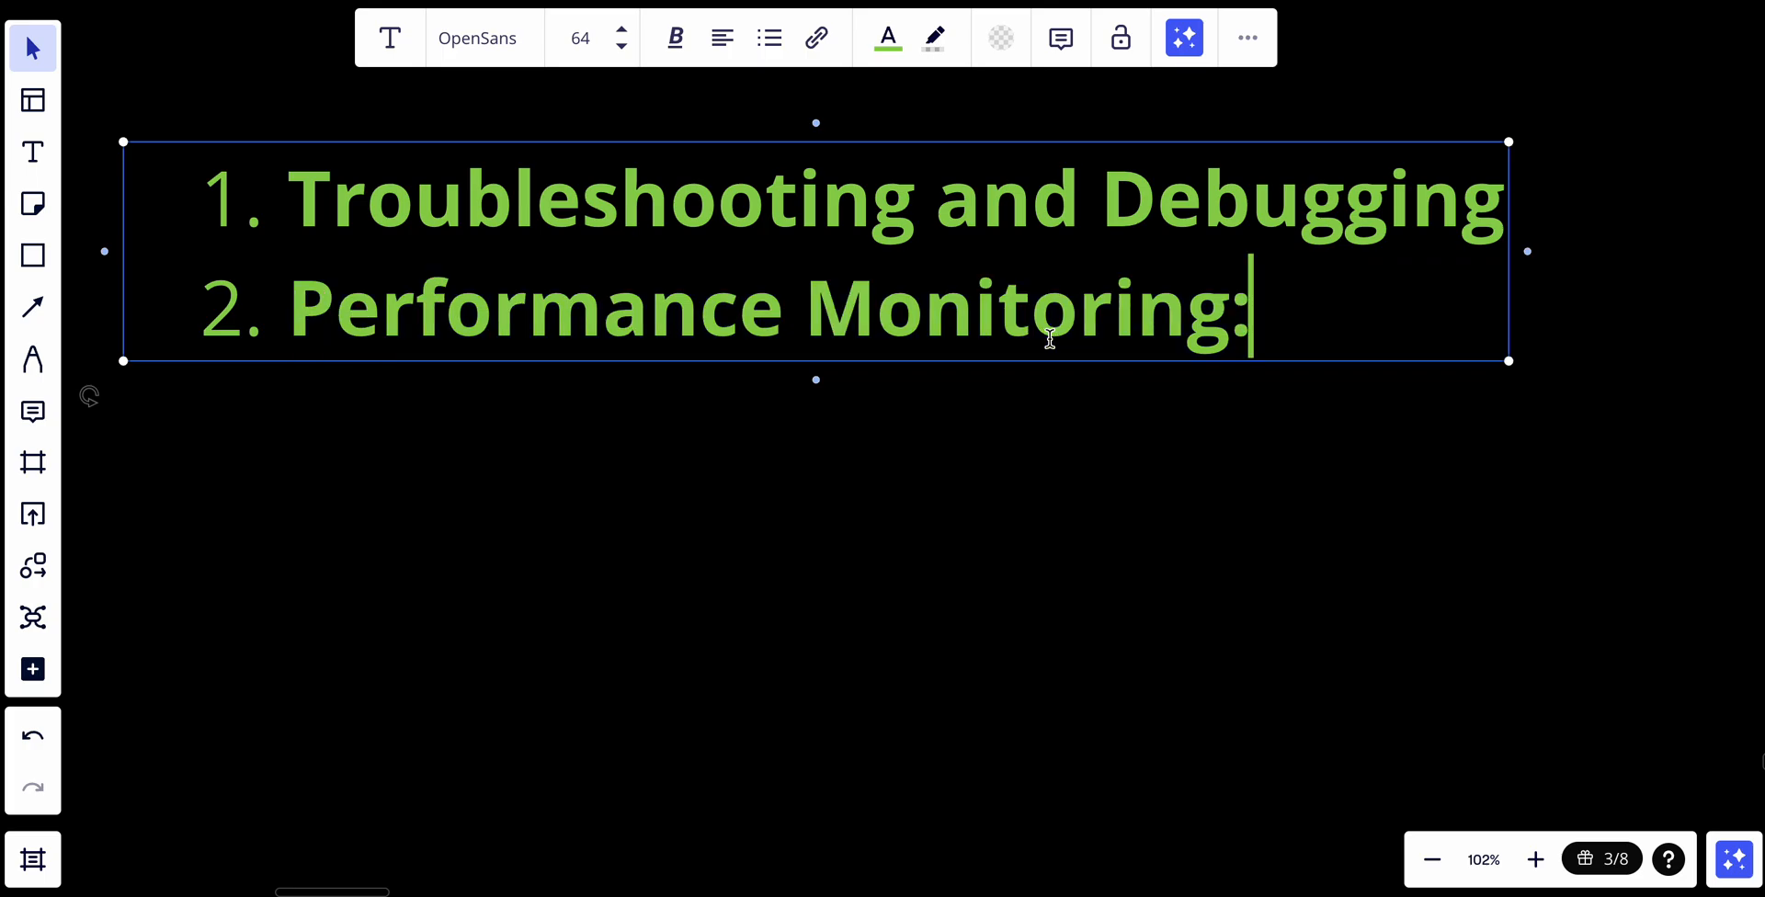
{"action": "key", "text": "Backspace"}
{"action": "type", "text": "Security"}
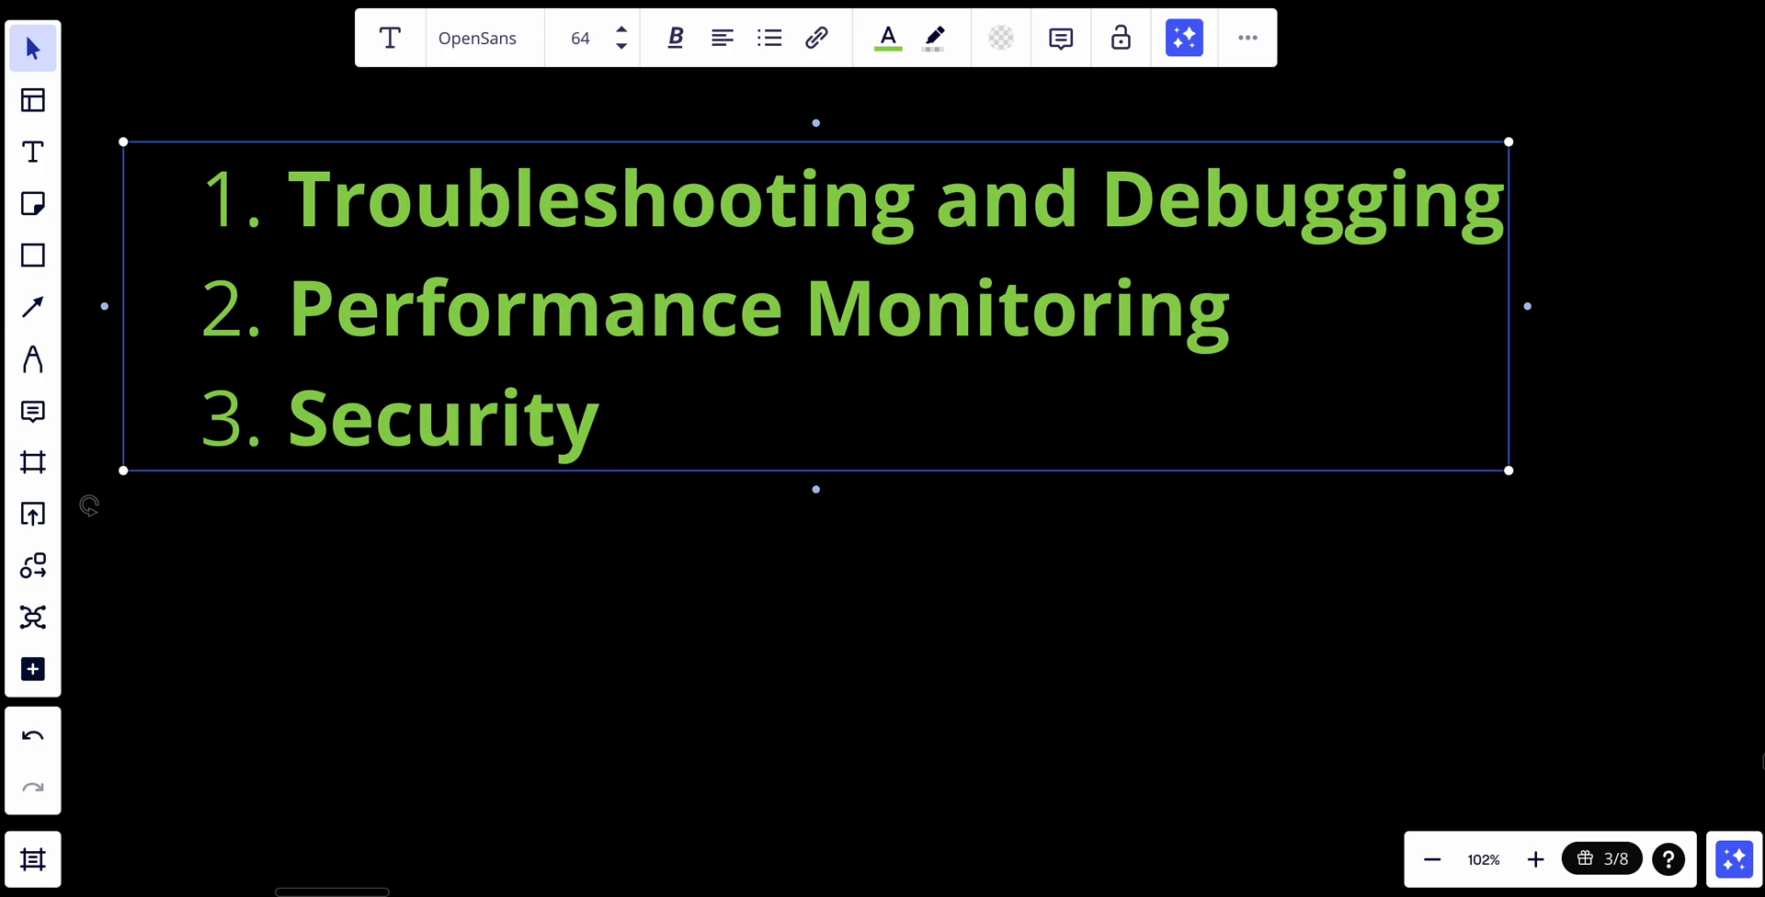
{"action": "key", "text": "Enter"}
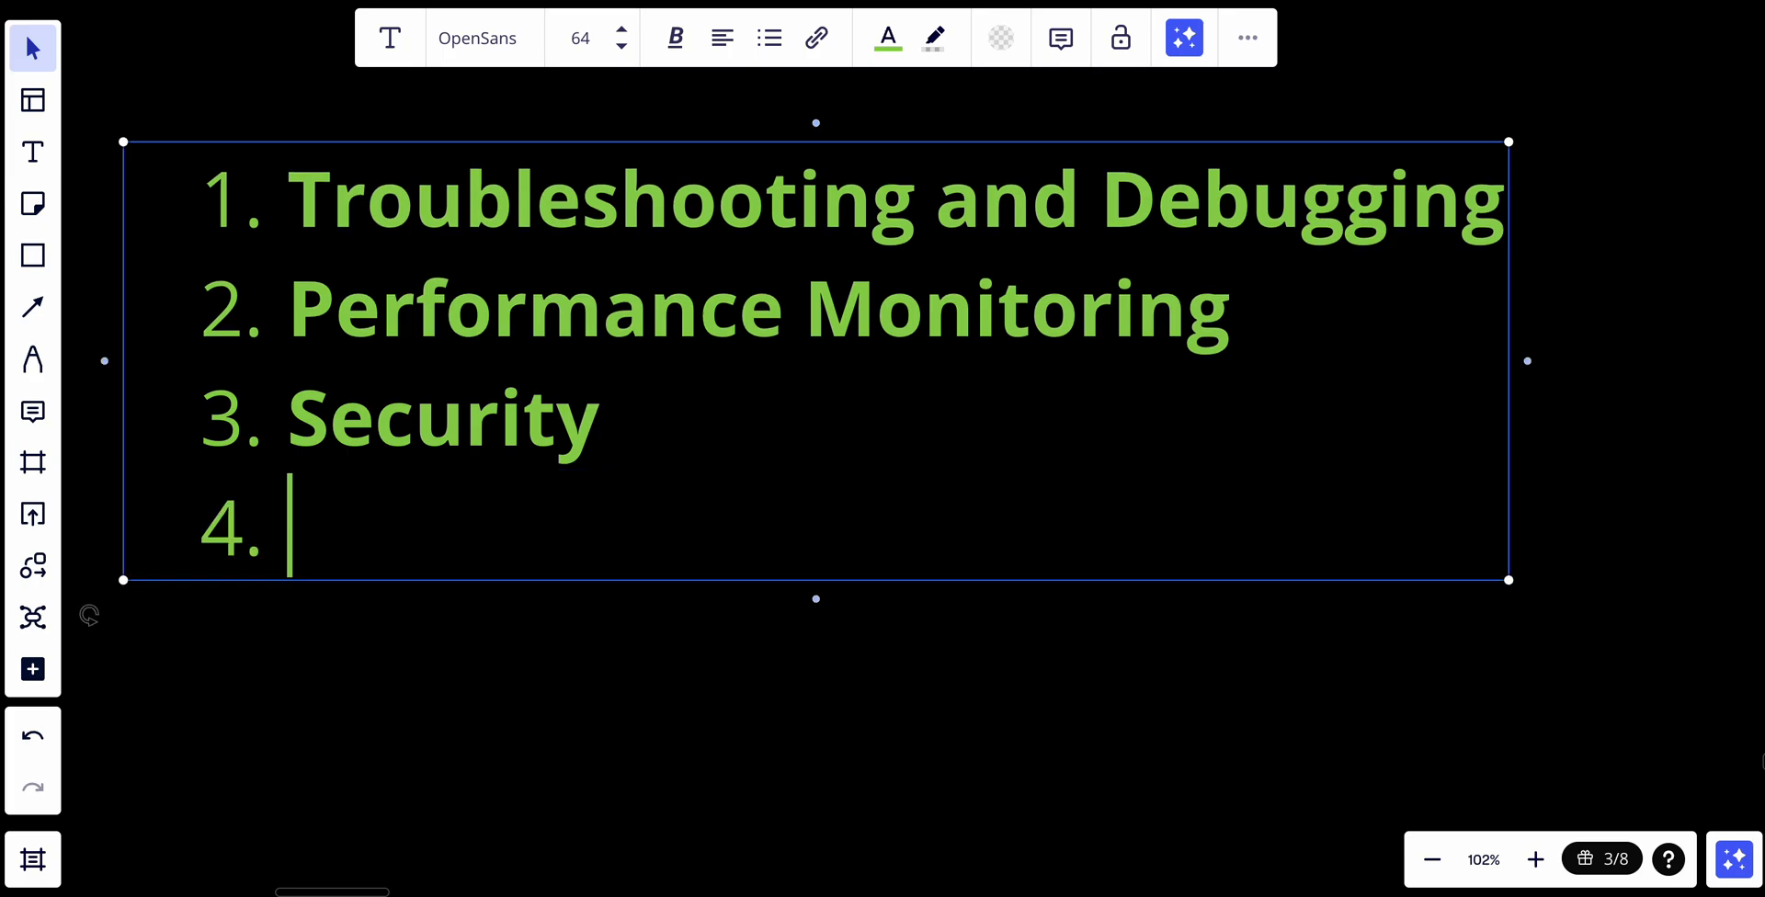
Enter "Audit Trails" as the fourth item of the green list.
{"action": "type", "text": "Audit Trails"}
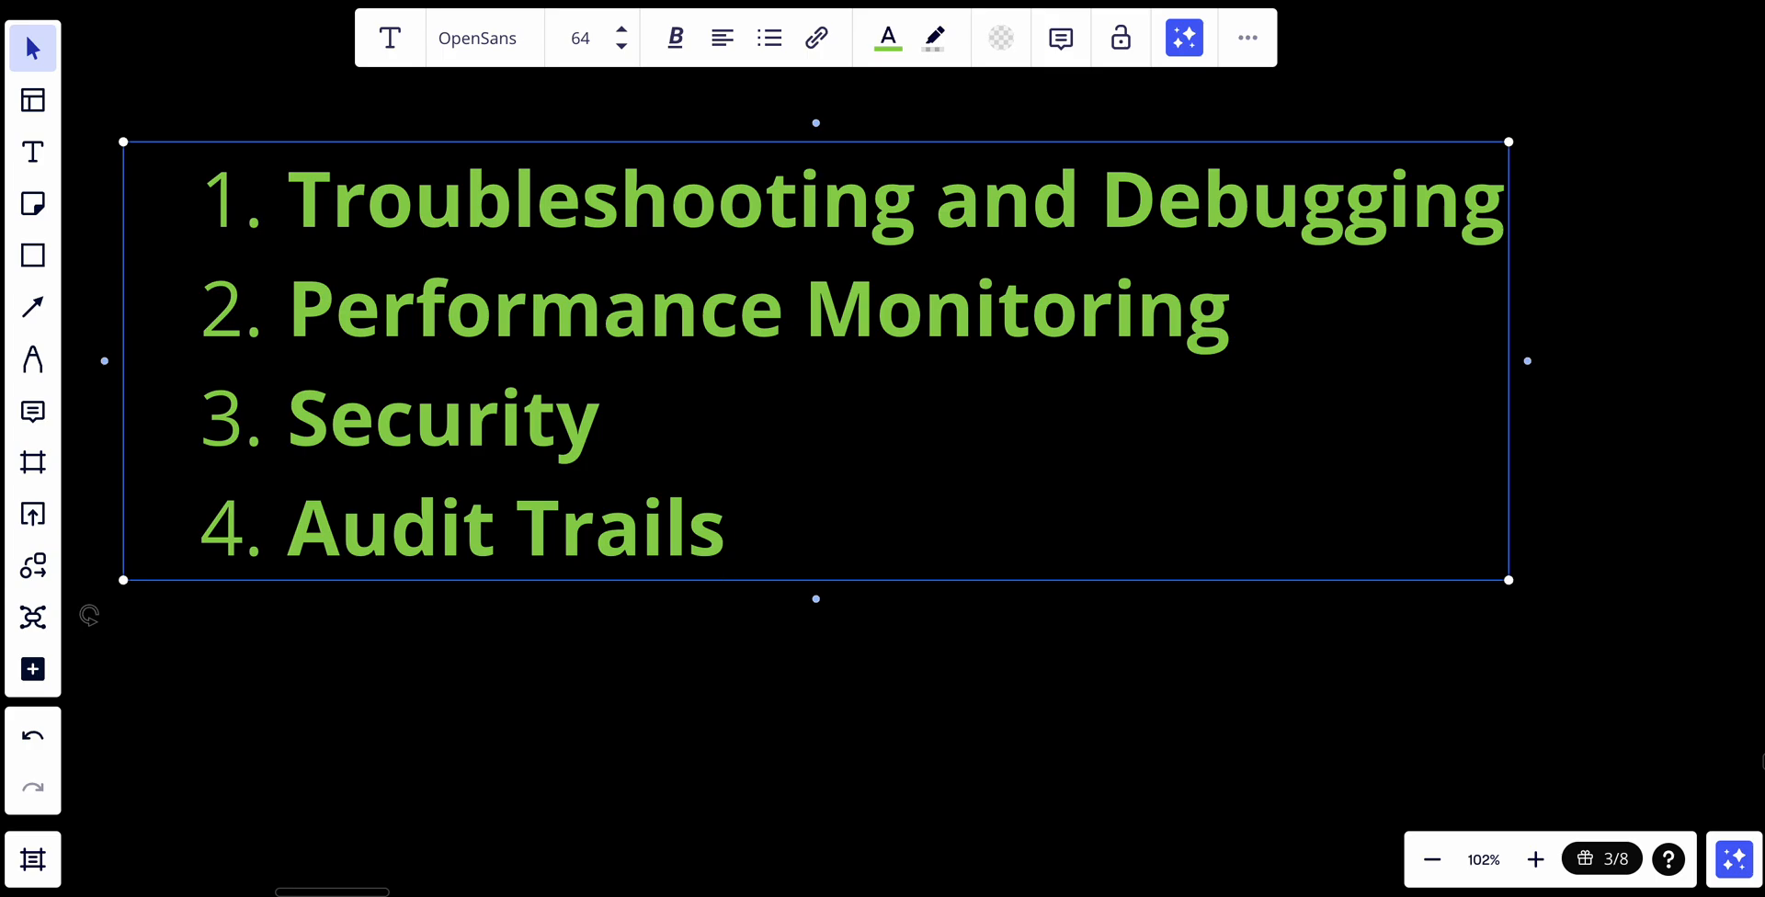
{"action": "mouse_move", "coordinate": [868, 482]}
{"action": "type", "text": "Change Management:"}
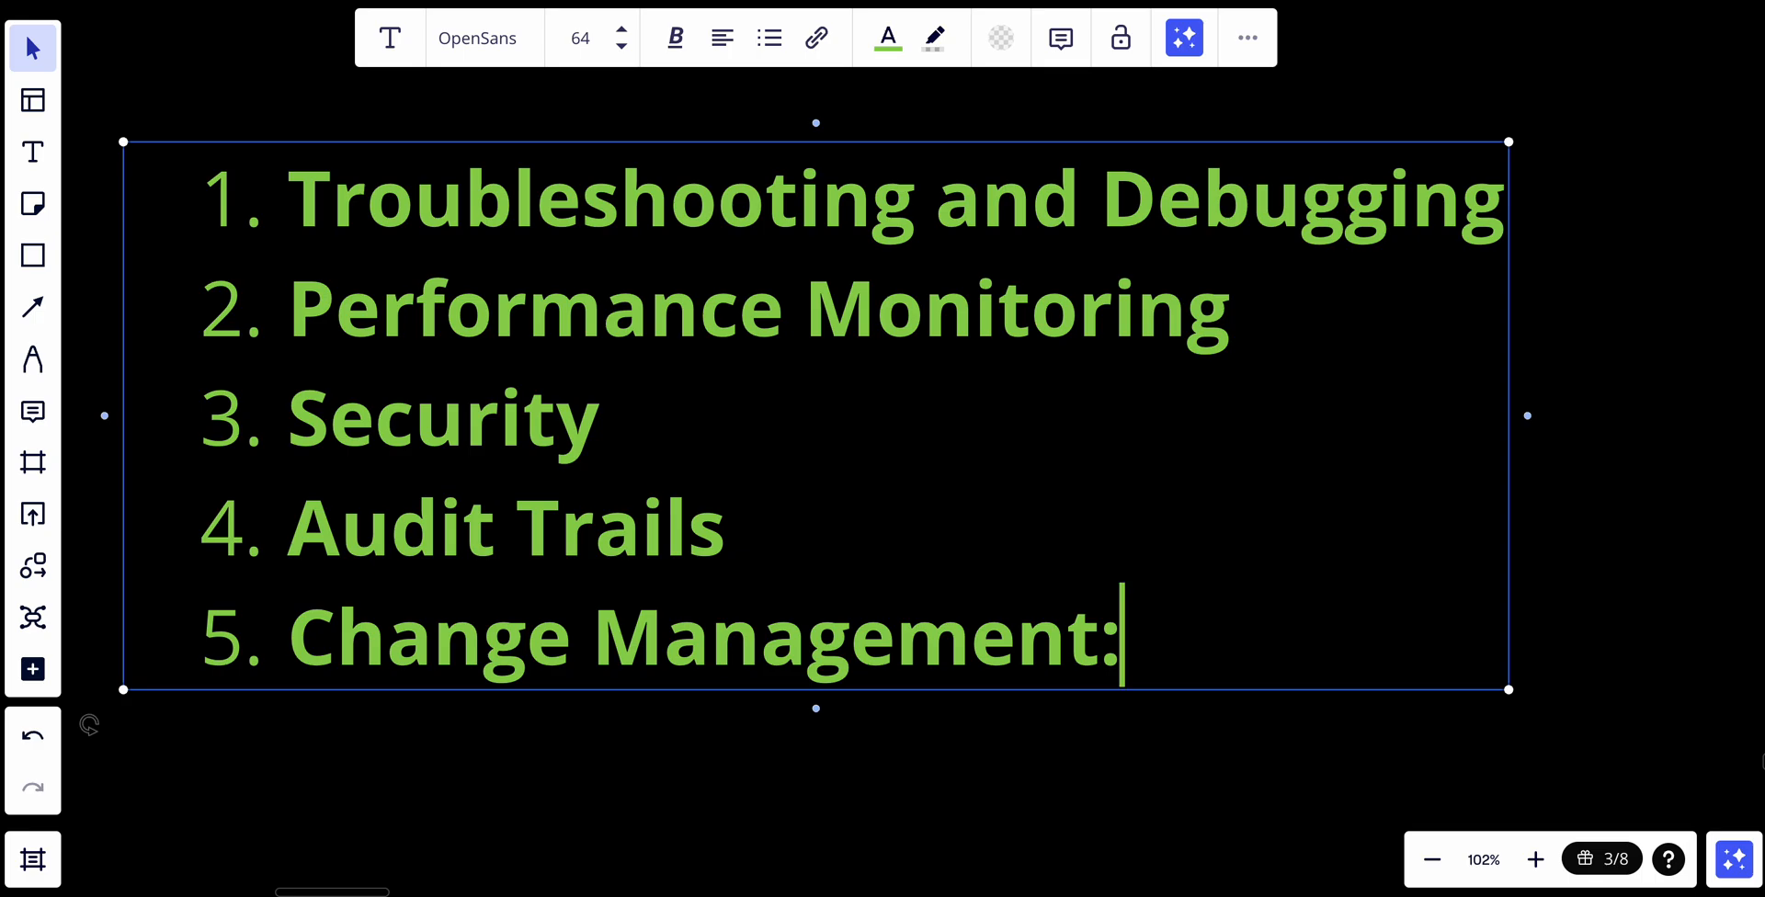
Finish editing the green list, leaving empty board space for a new text box.
{"action": "key", "text": "Backspace"}
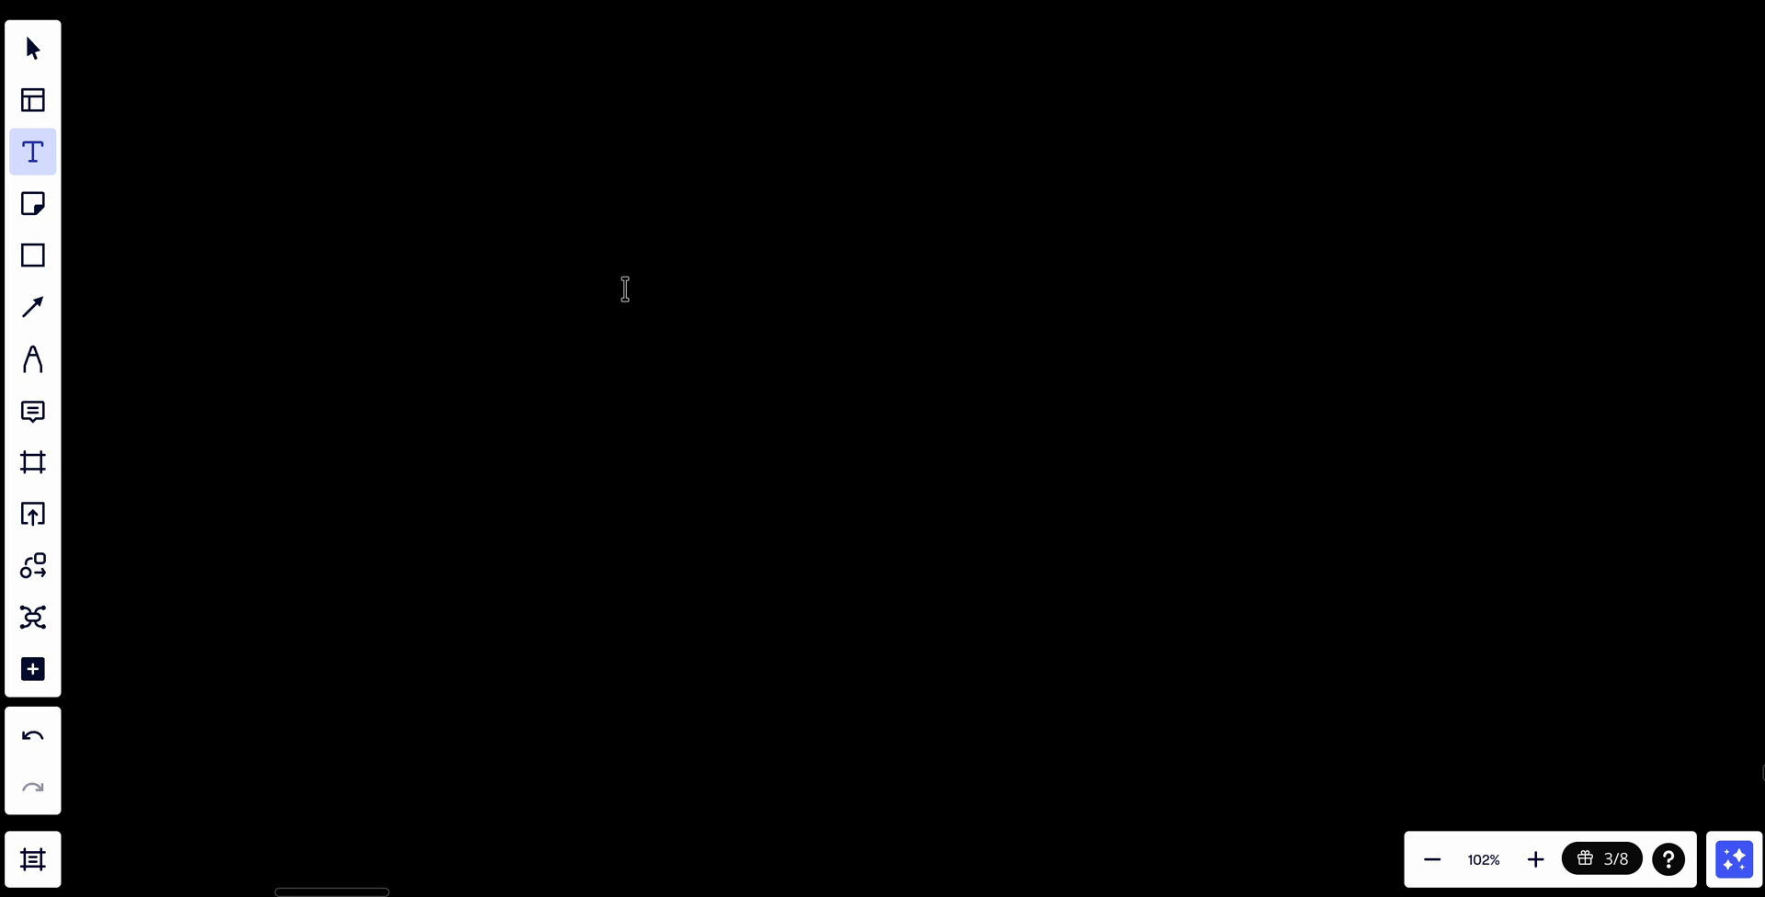
Place a new text box and set its text colour to red for "Development and Testing".
{"action": "left_click", "coordinate": [624, 290]}
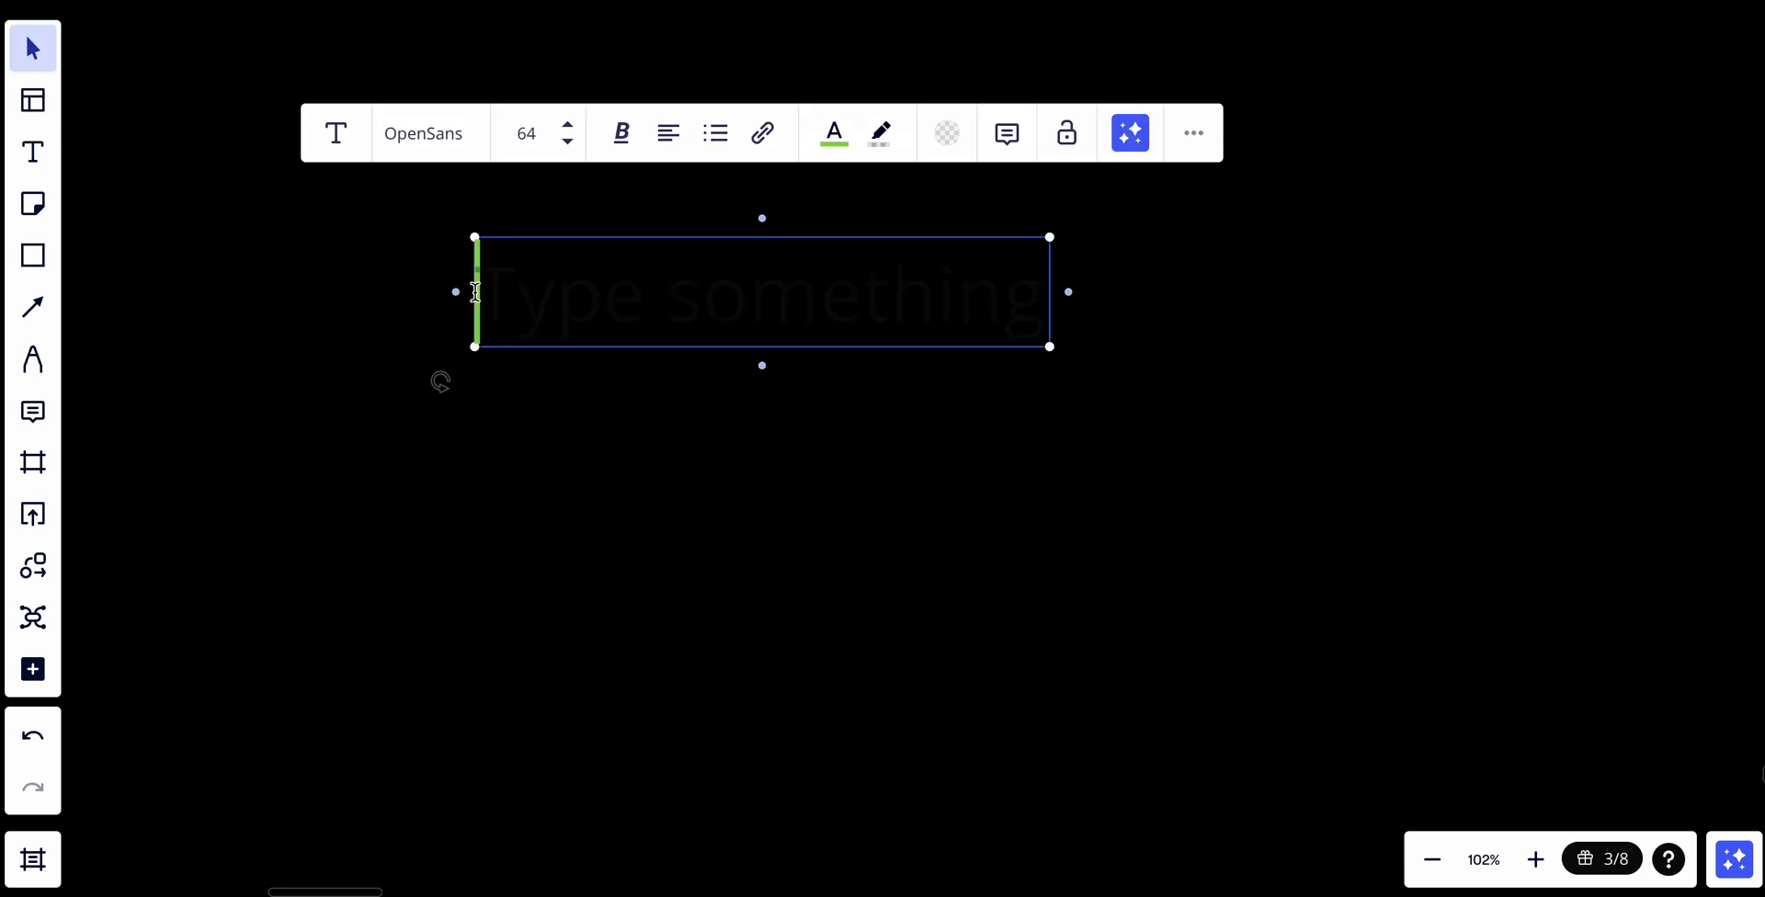
{"action": "mouse_move", "coordinate": [832, 133]}
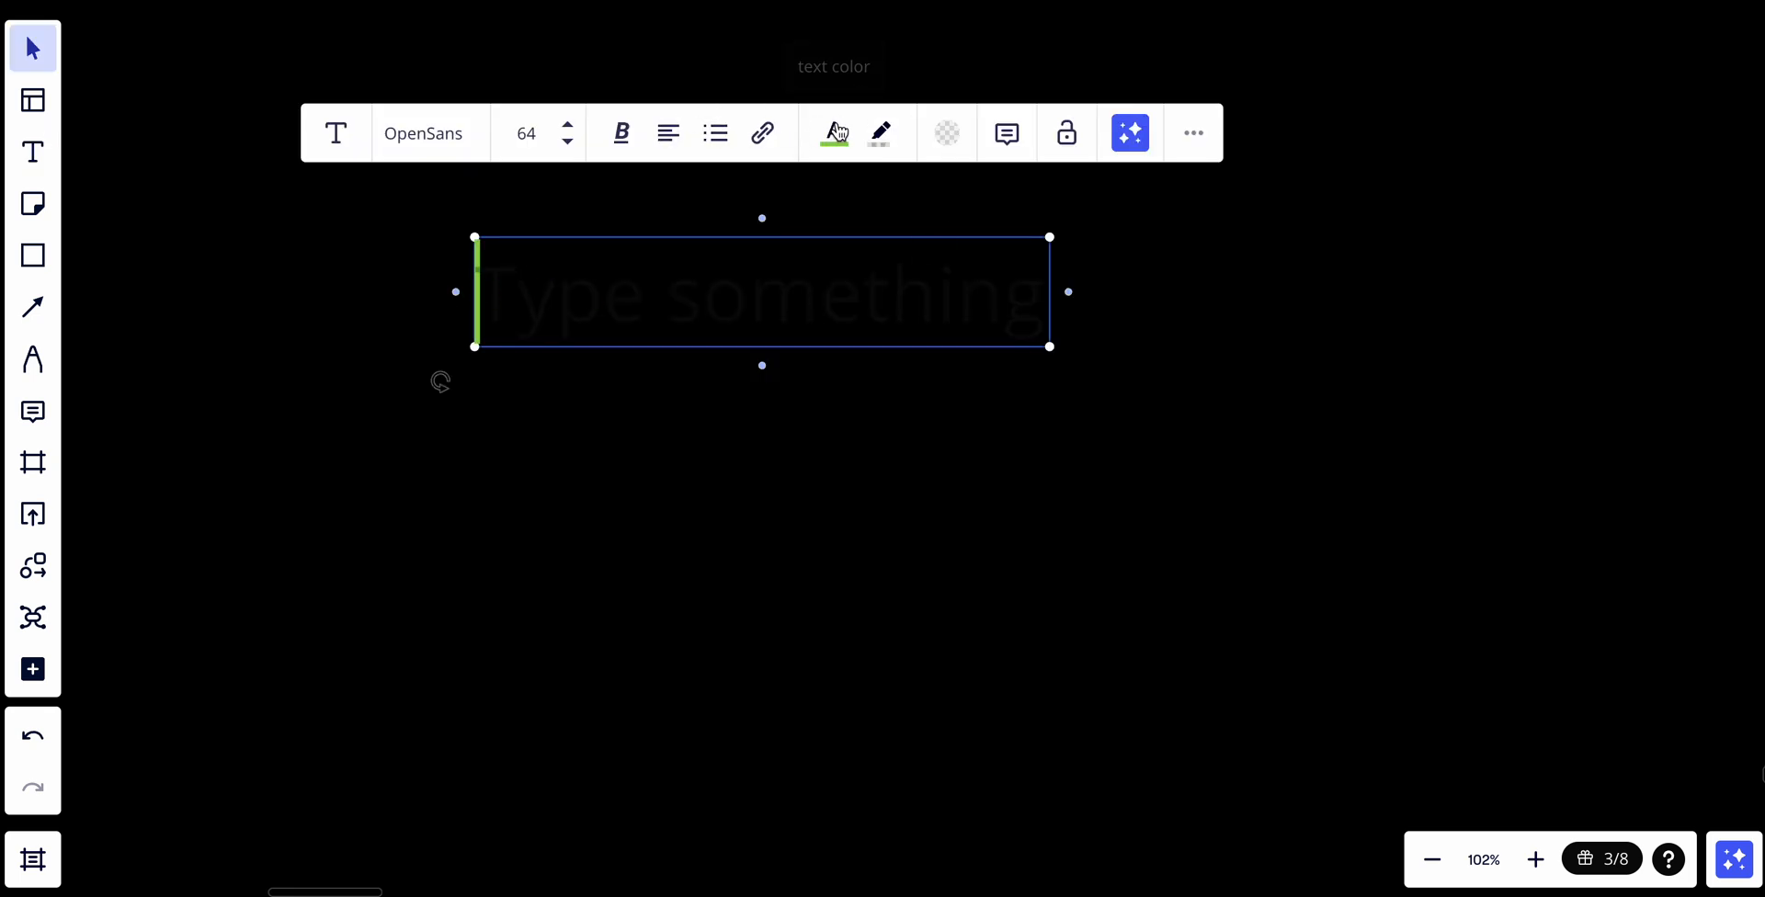
{"action": "left_click", "coordinate": [833, 133]}
{"action": "type", "text": "1. Development and Testing"}
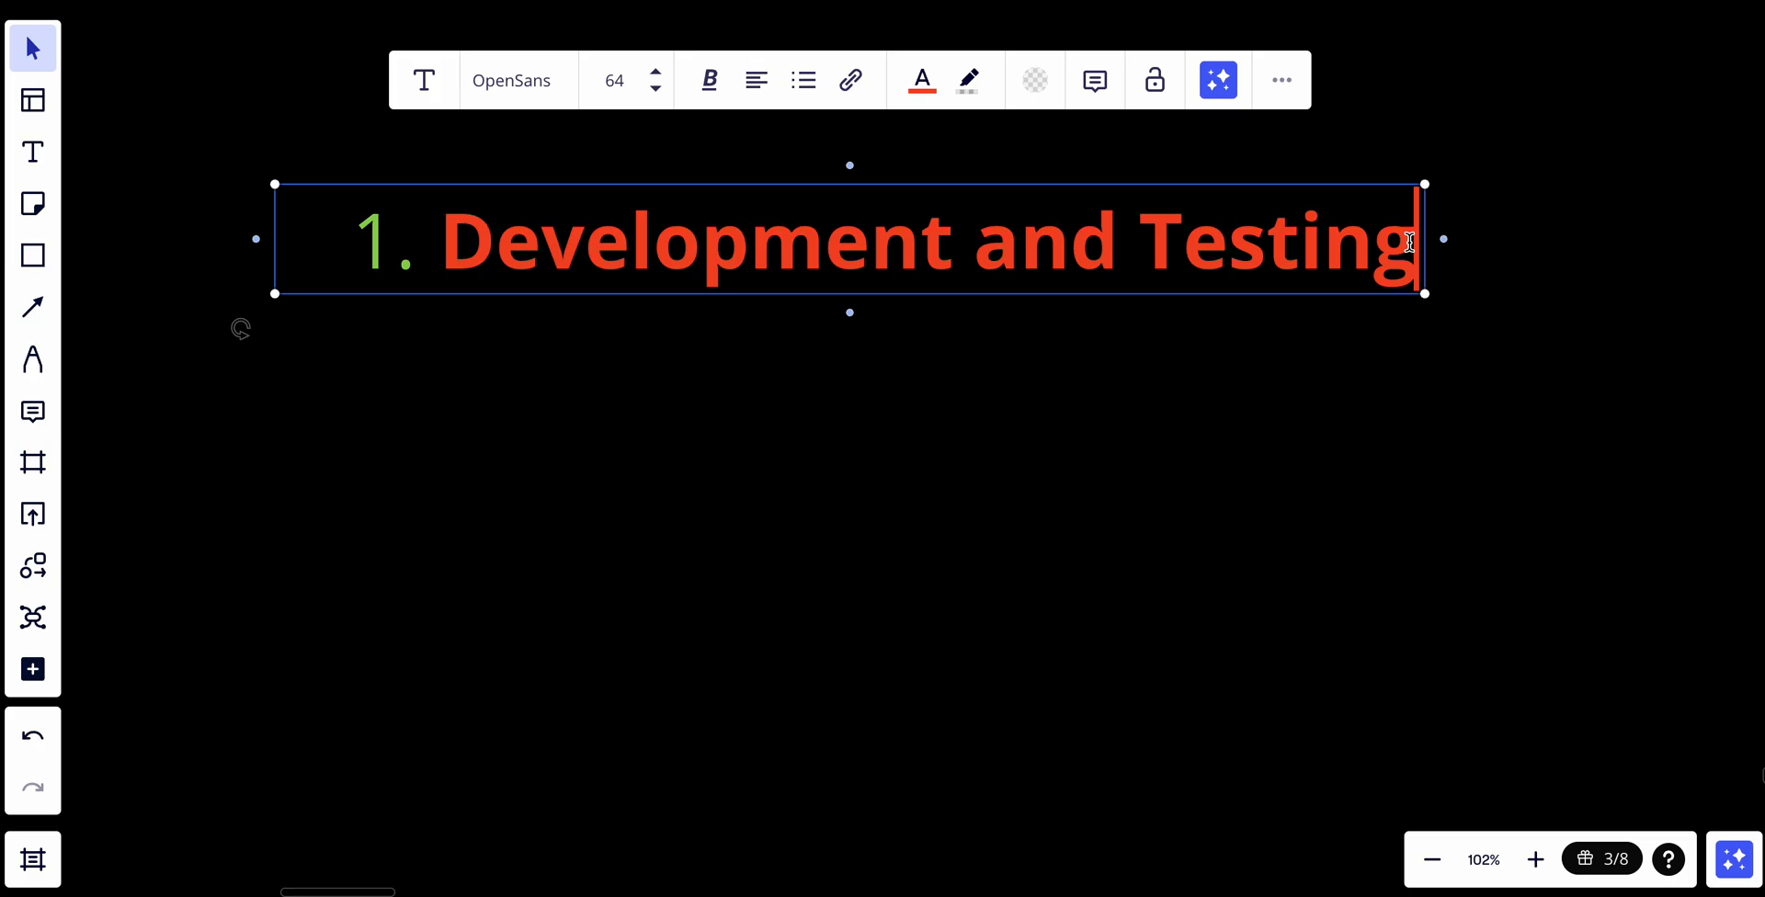
Add "Deployment and Operations" as item 2 of the red list and begin item 3.
{"action": "type", "text": "Deployment and Operations"}
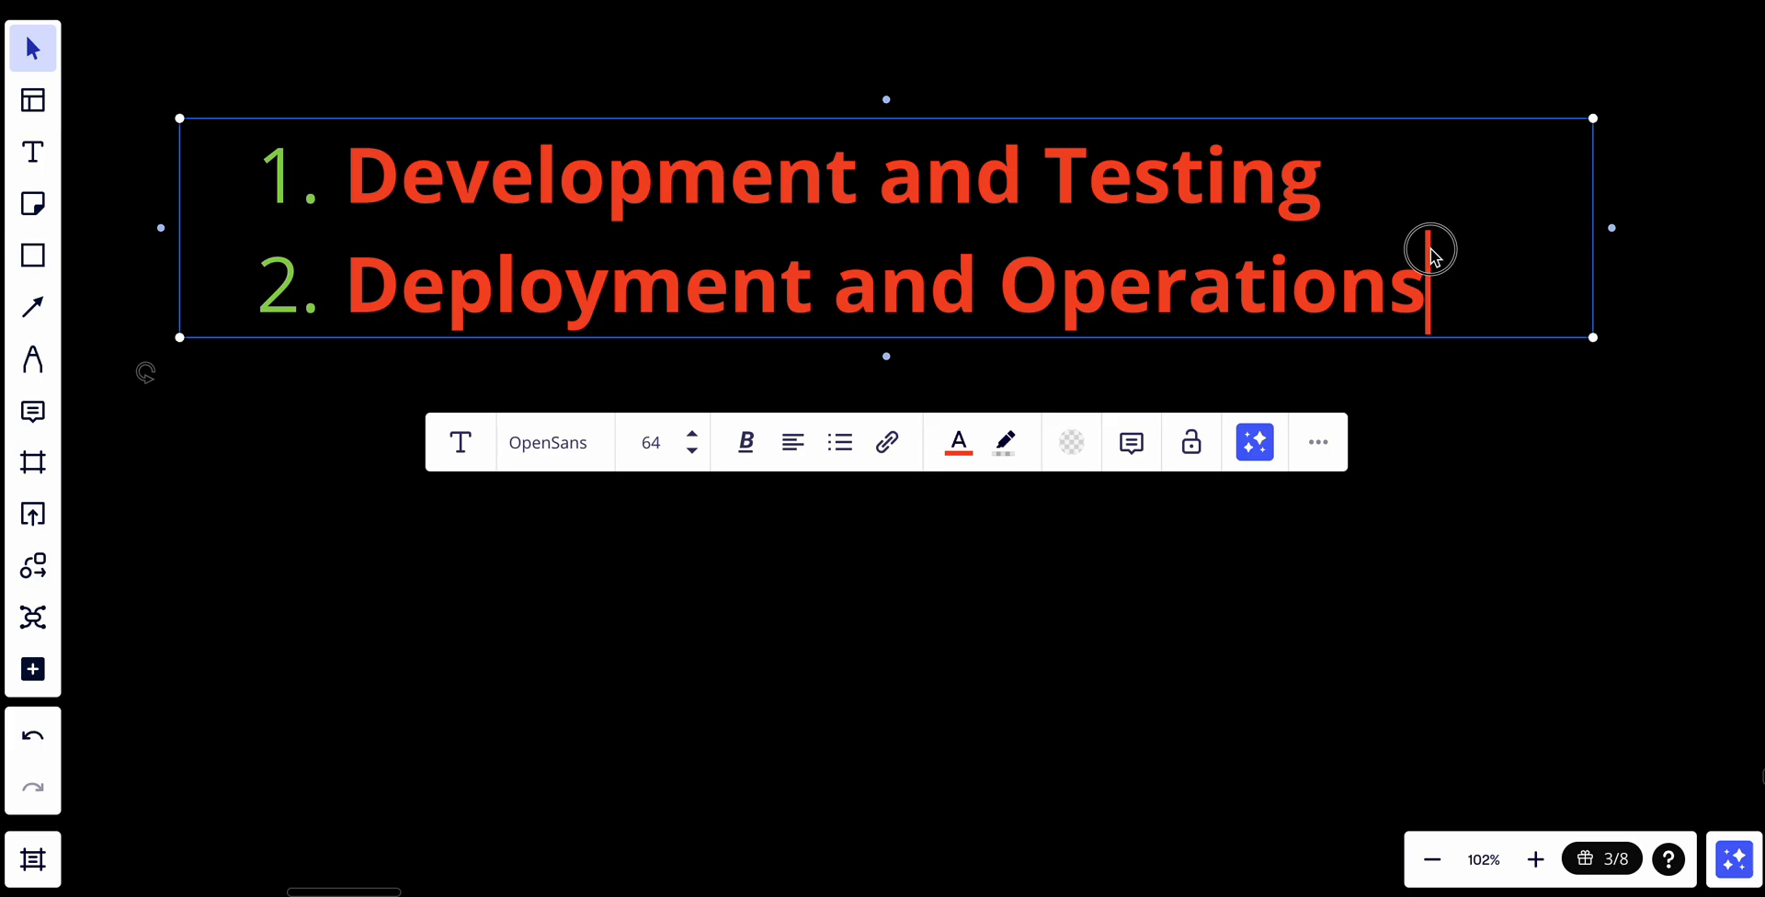
{"action": "key", "text": "Enter"}
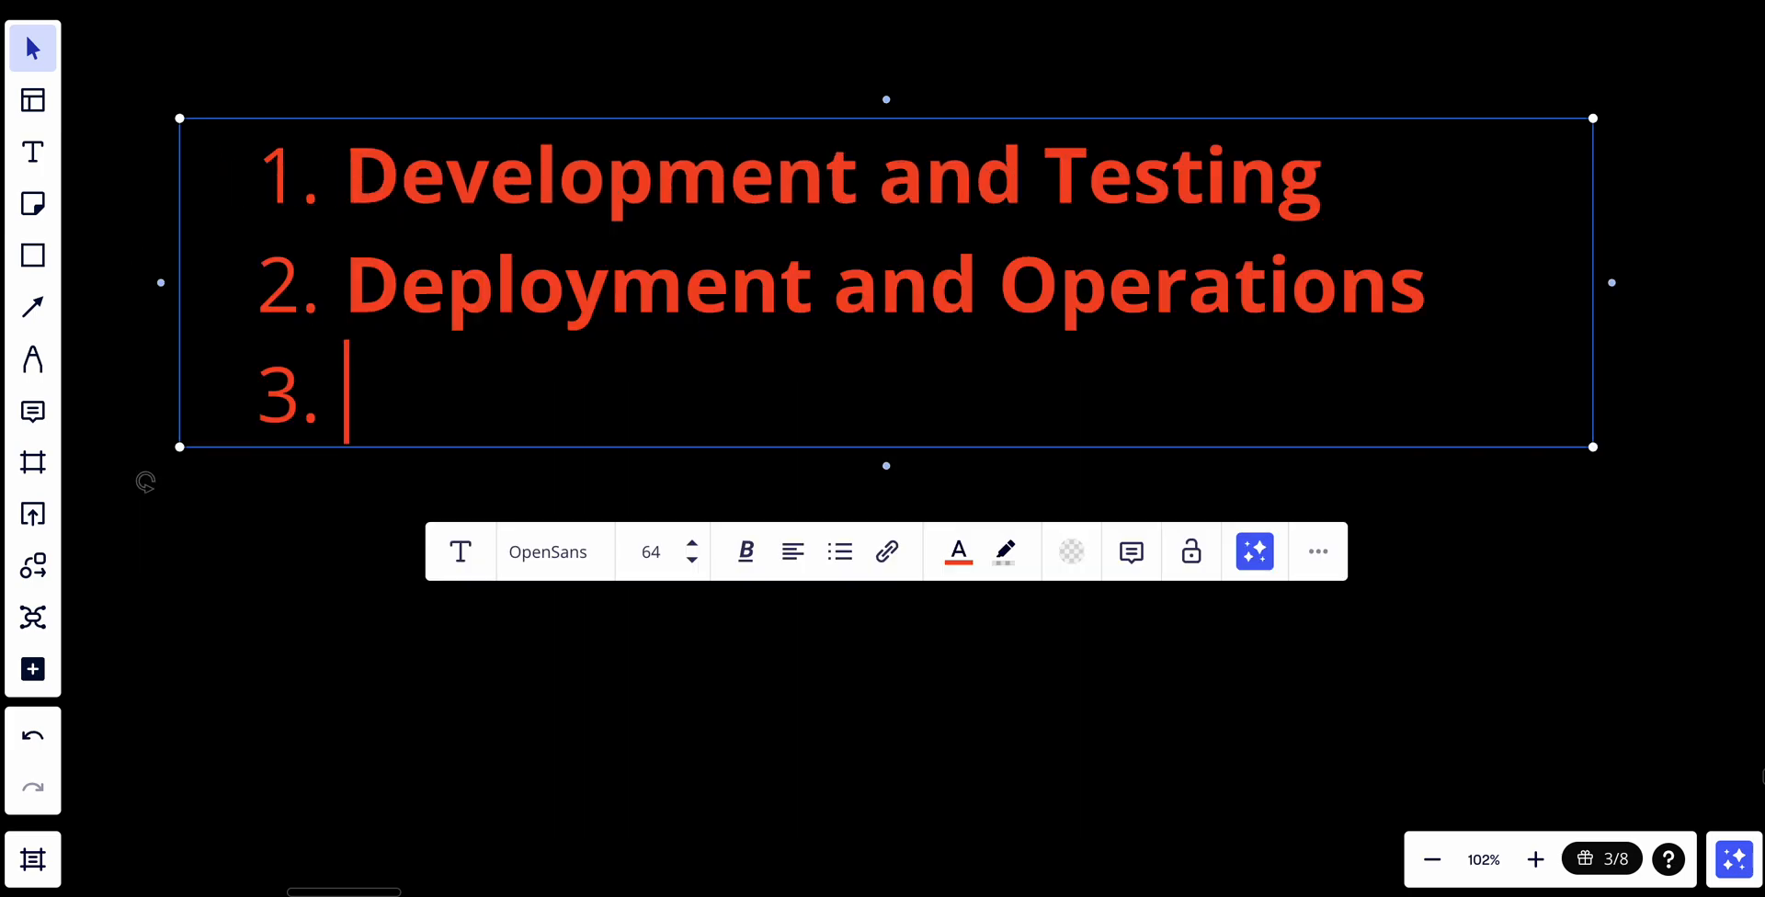
Enter "Security Monitoring" as the third item of the red list.
{"action": "type", "text": "Security Monitoring"}
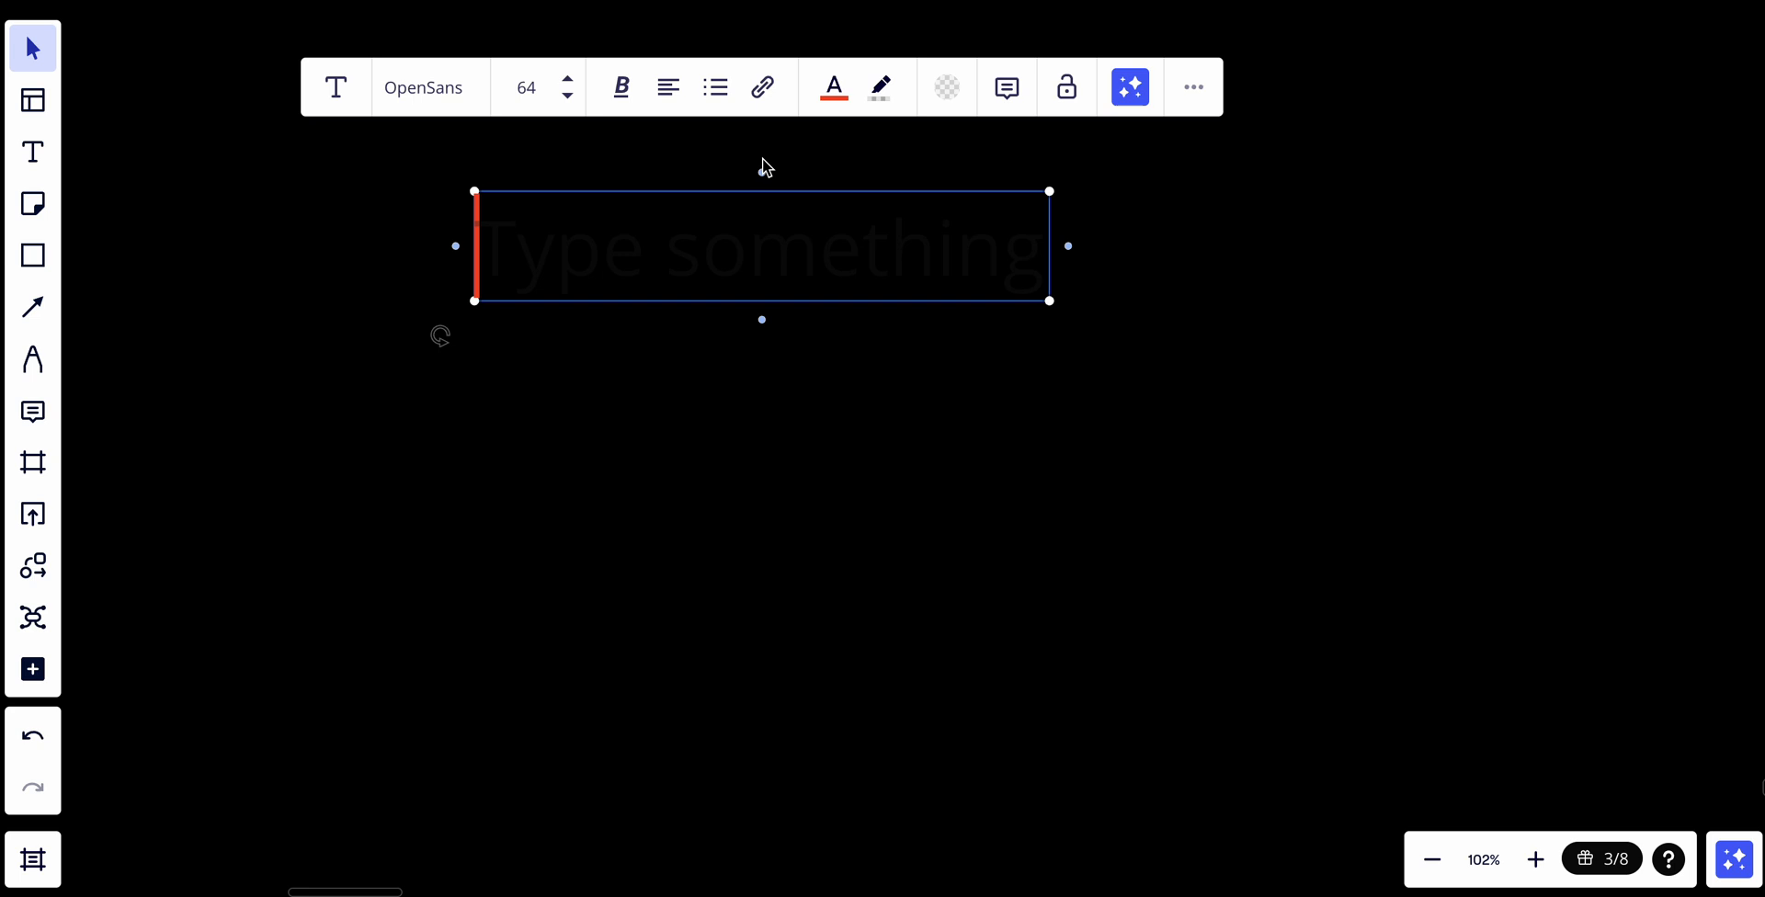
Make the new text box a teal numbered list with a first tip on structured log formats.
{"action": "left_click", "coordinate": [833, 87]}
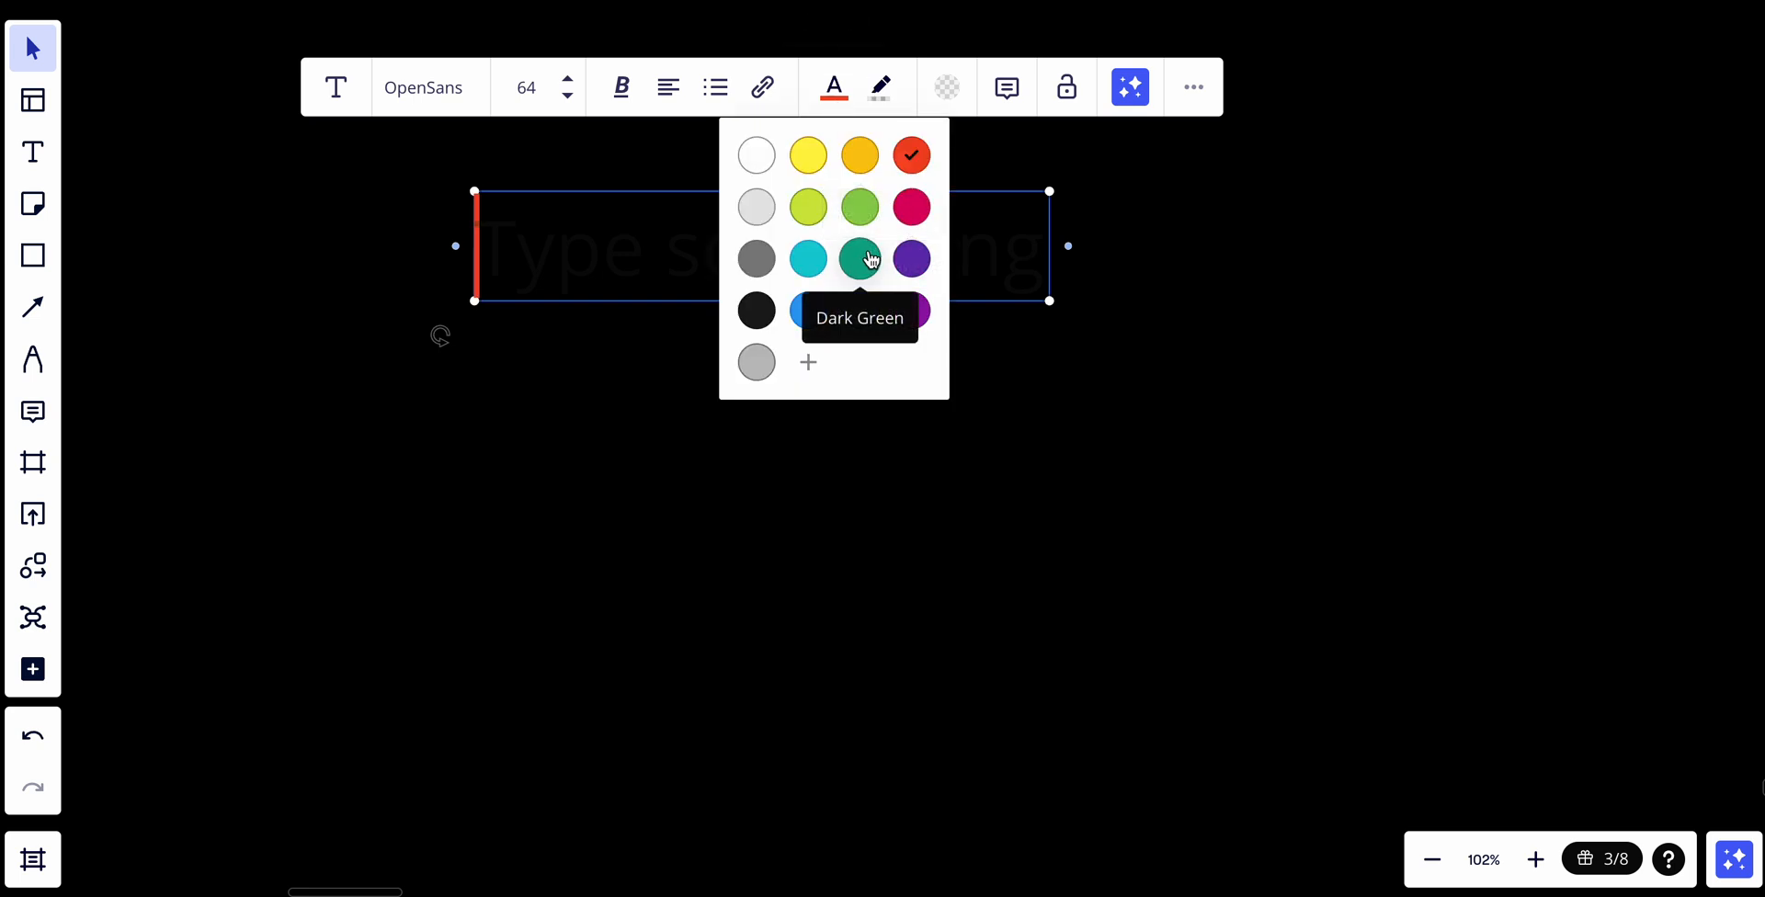
{"action": "left_click", "coordinate": [715, 87]}
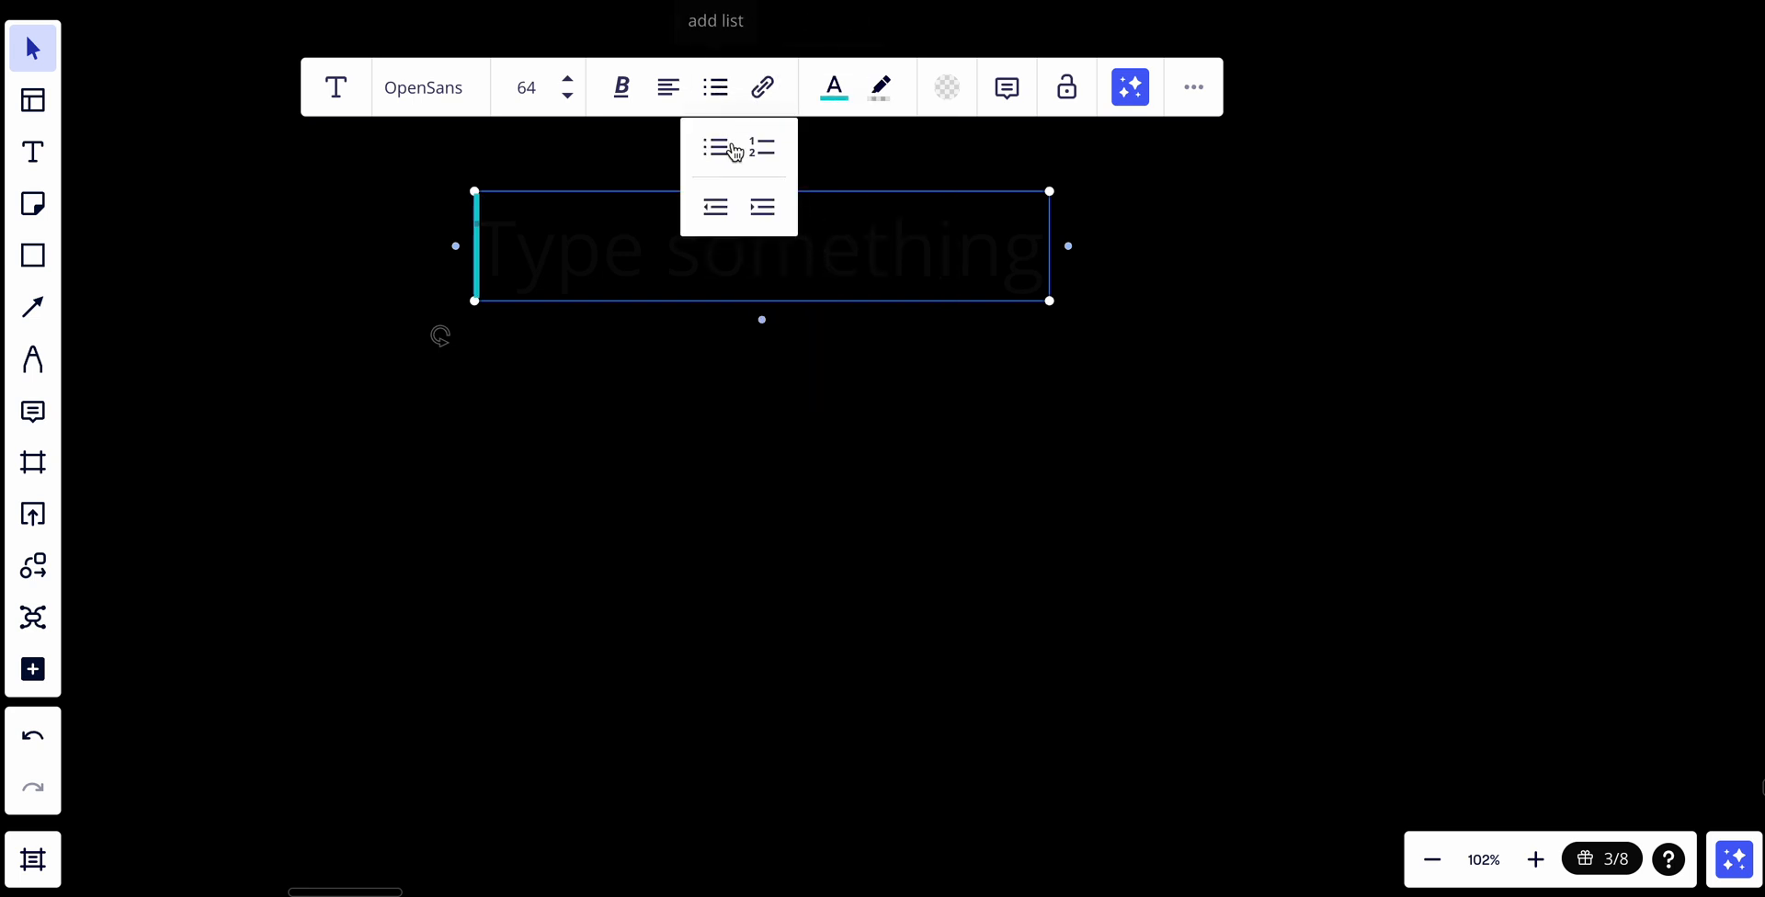
{"action": "left_click", "coordinate": [759, 147]}
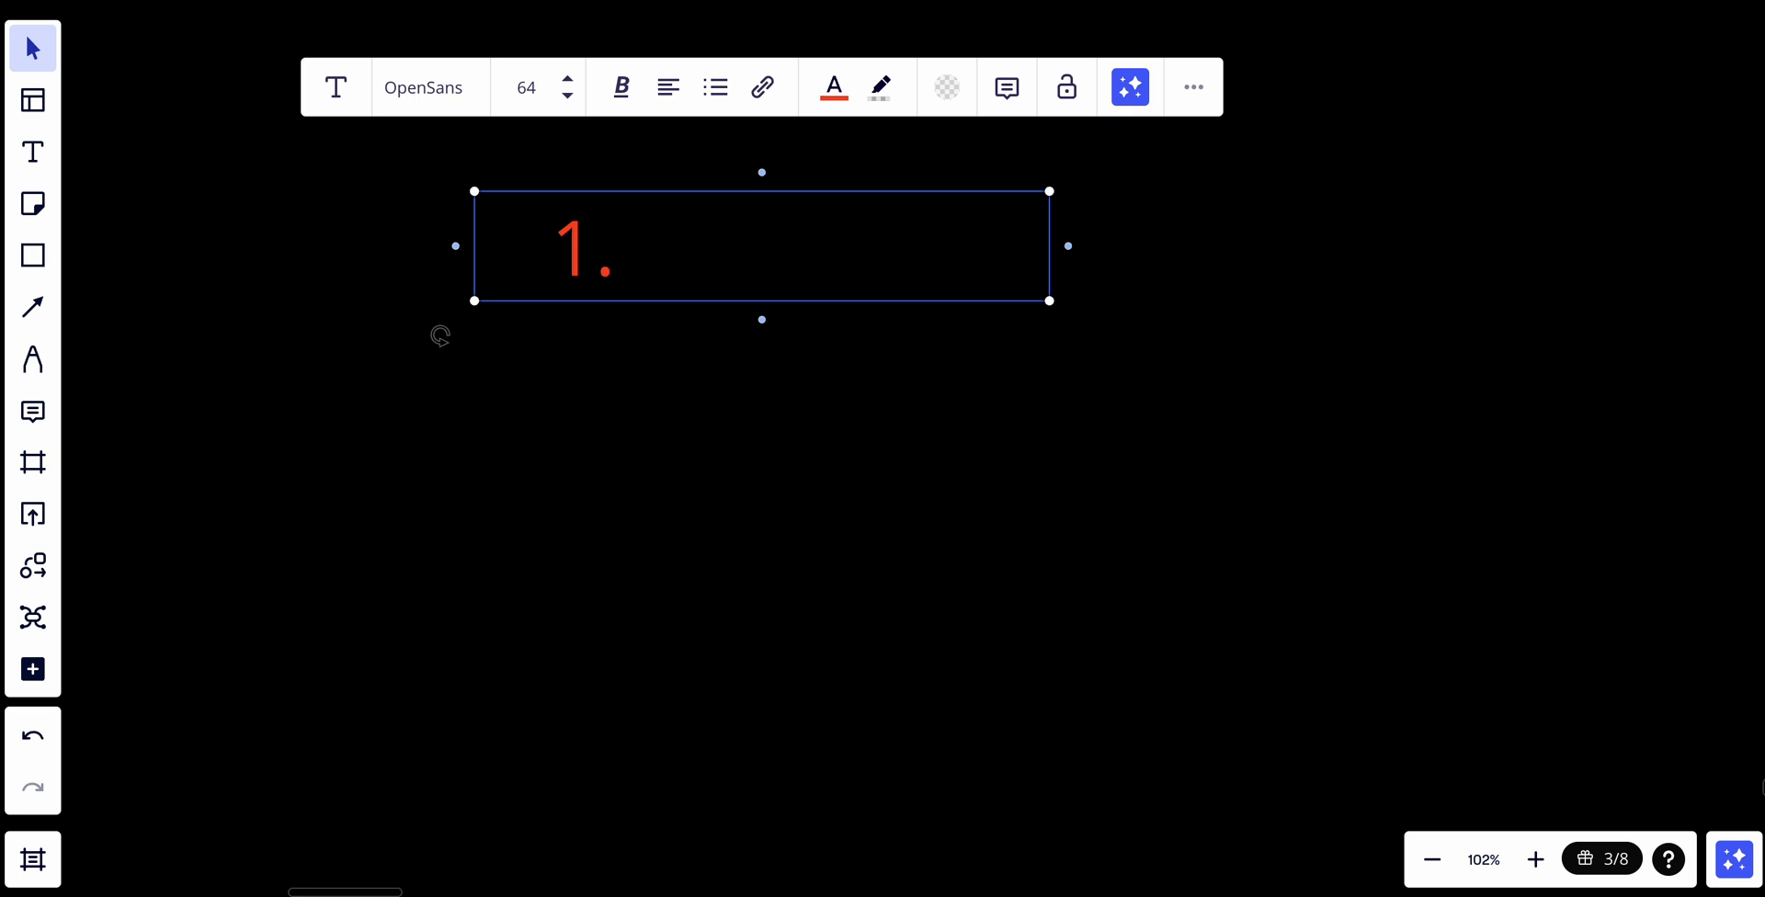
{"action": "mouse_move", "coordinate": [1082, 81]}
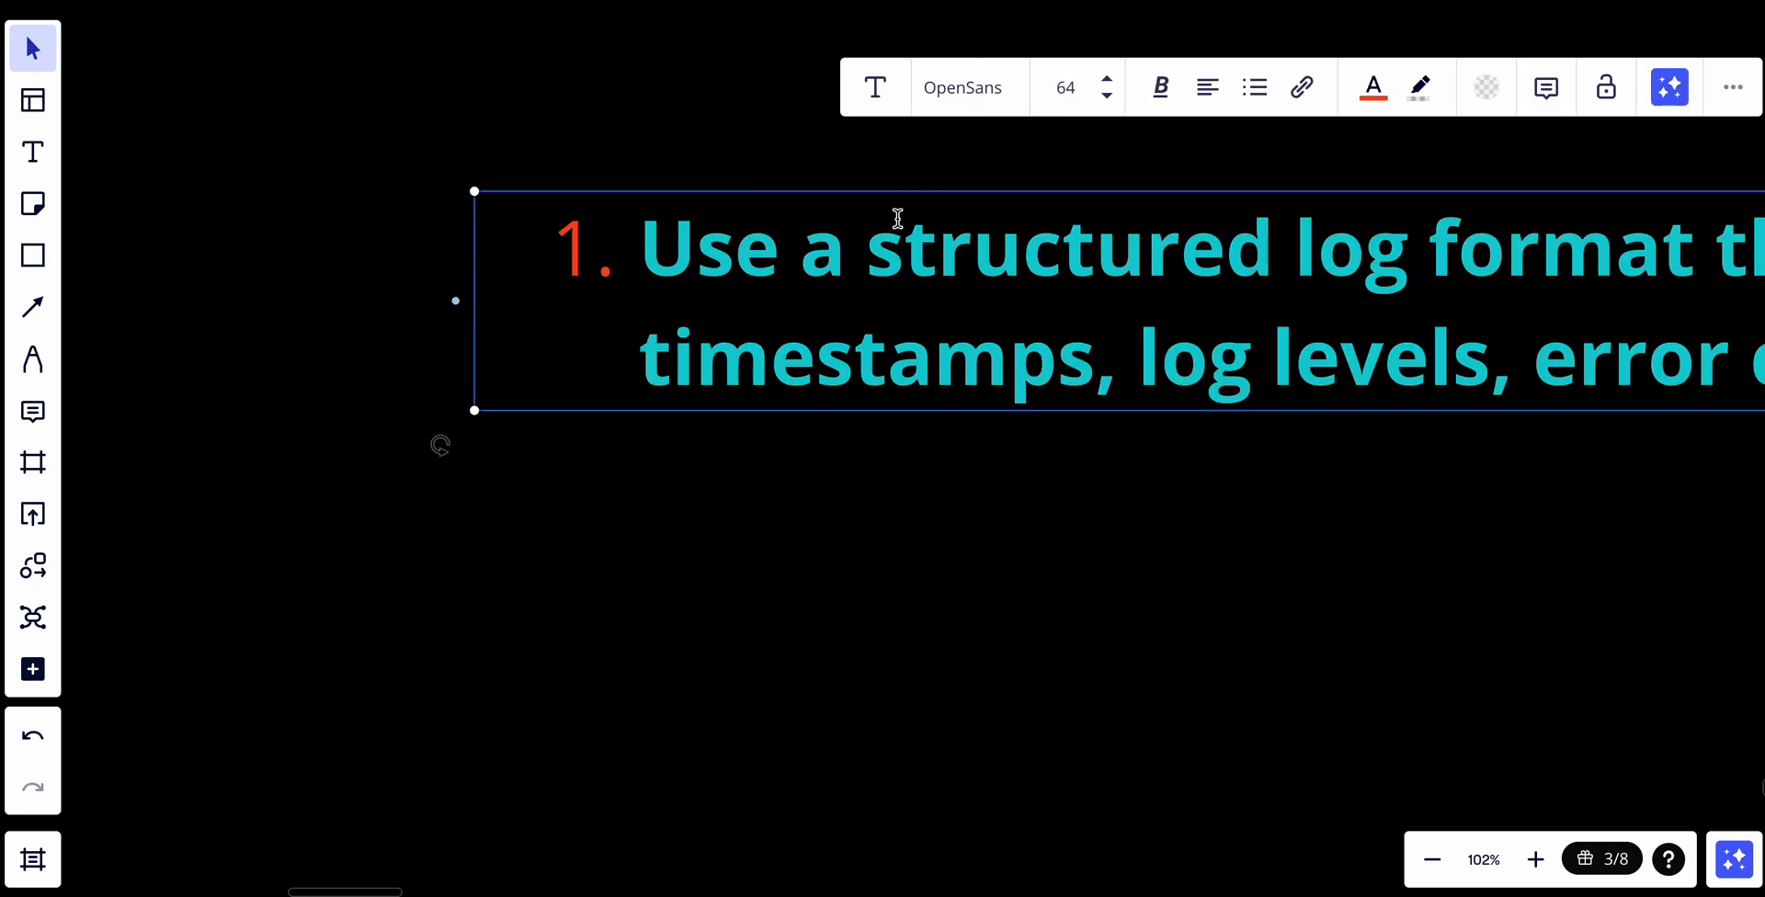
{"action": "scroll", "scroll_direction": "down", "scroll_amount": 3}
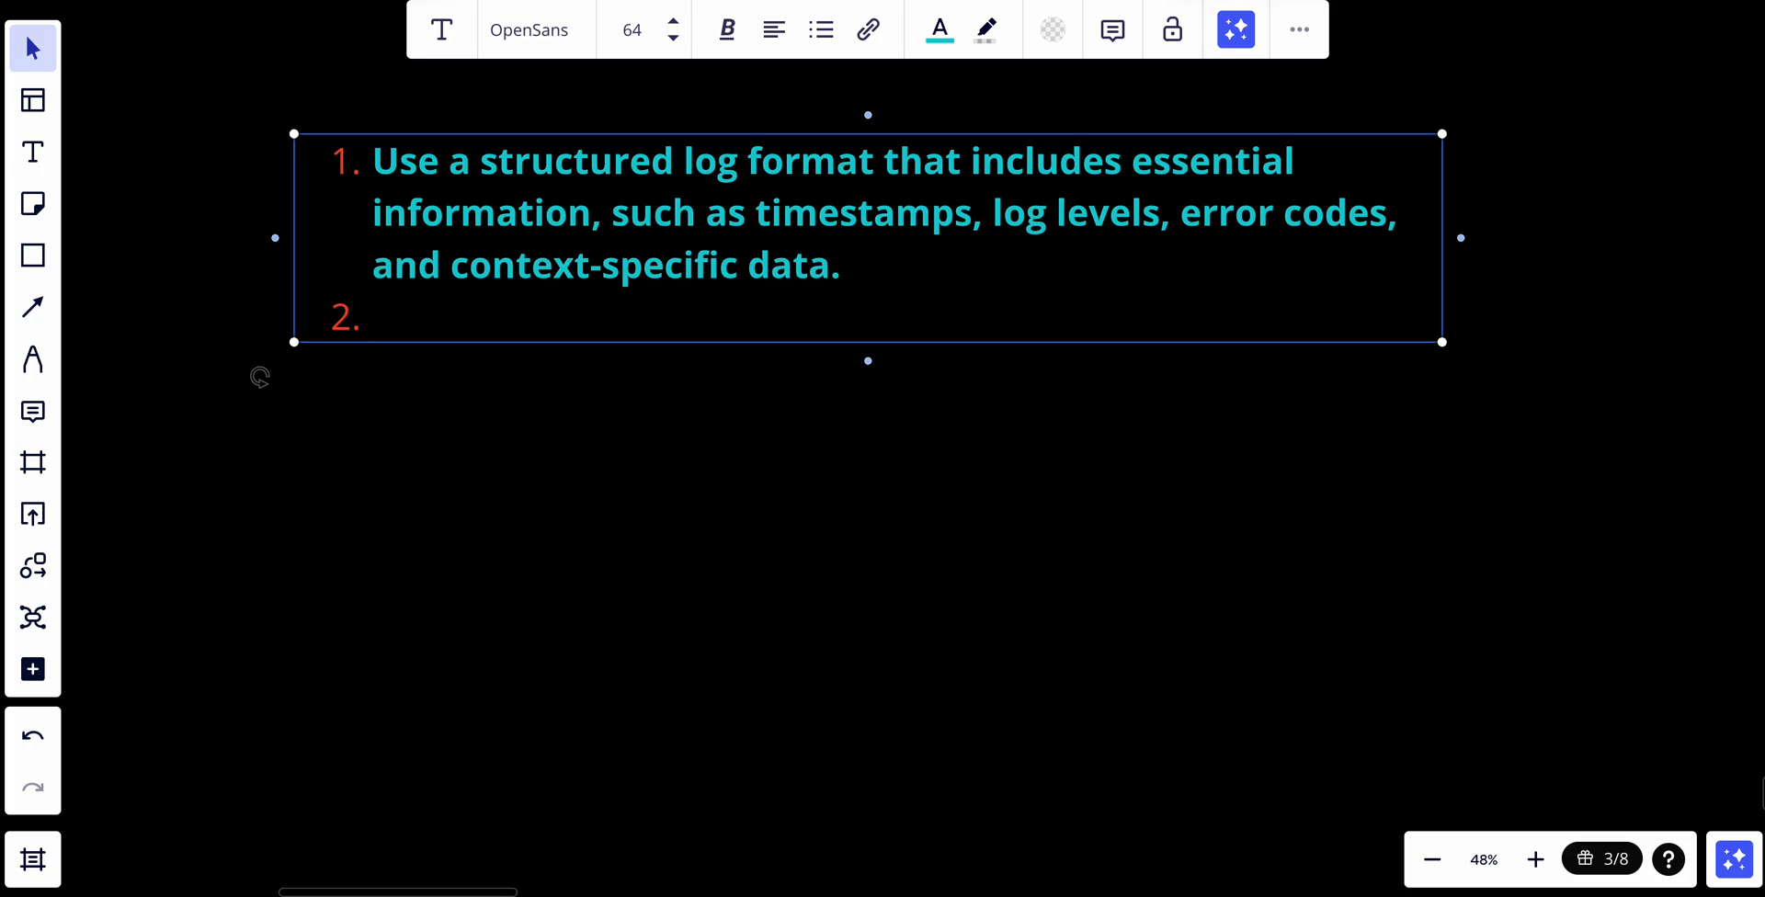
Add a bulleted tip: "Log errors and exceptions with clear and actionable messages to aid in troubleshooting".
{"action": "left_click", "coordinate": [378, 317]}
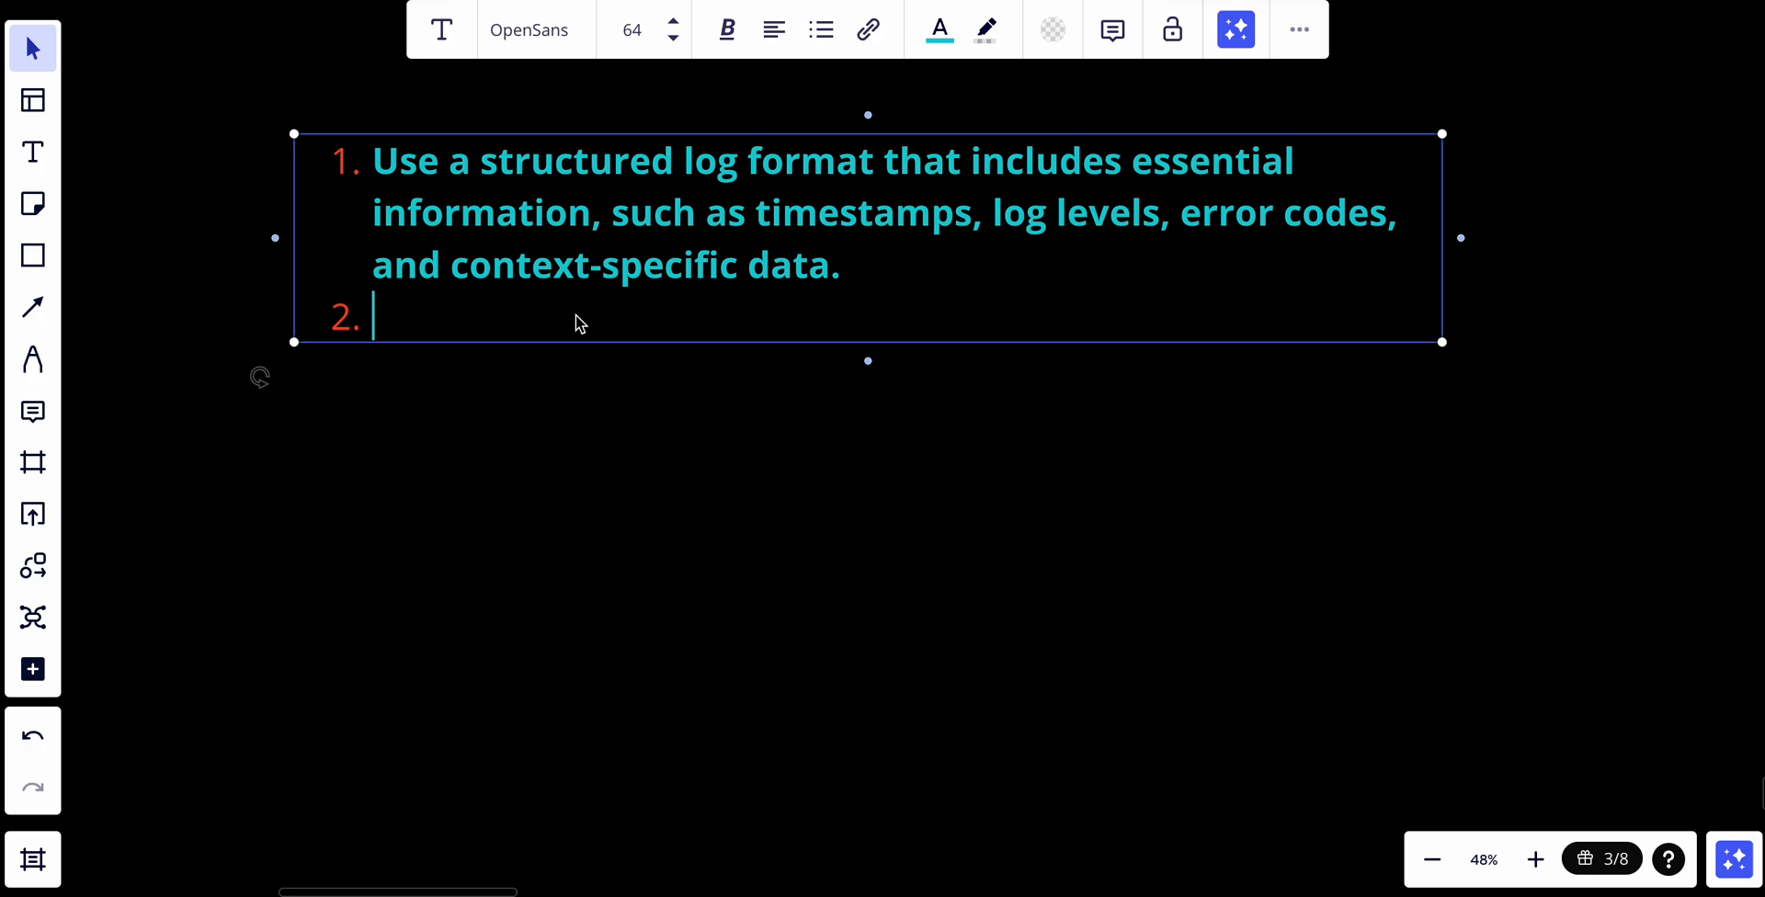
{"action": "type", "text": "Log errors and exceptions with clear and actionable messages to aid in troubleshooting."}
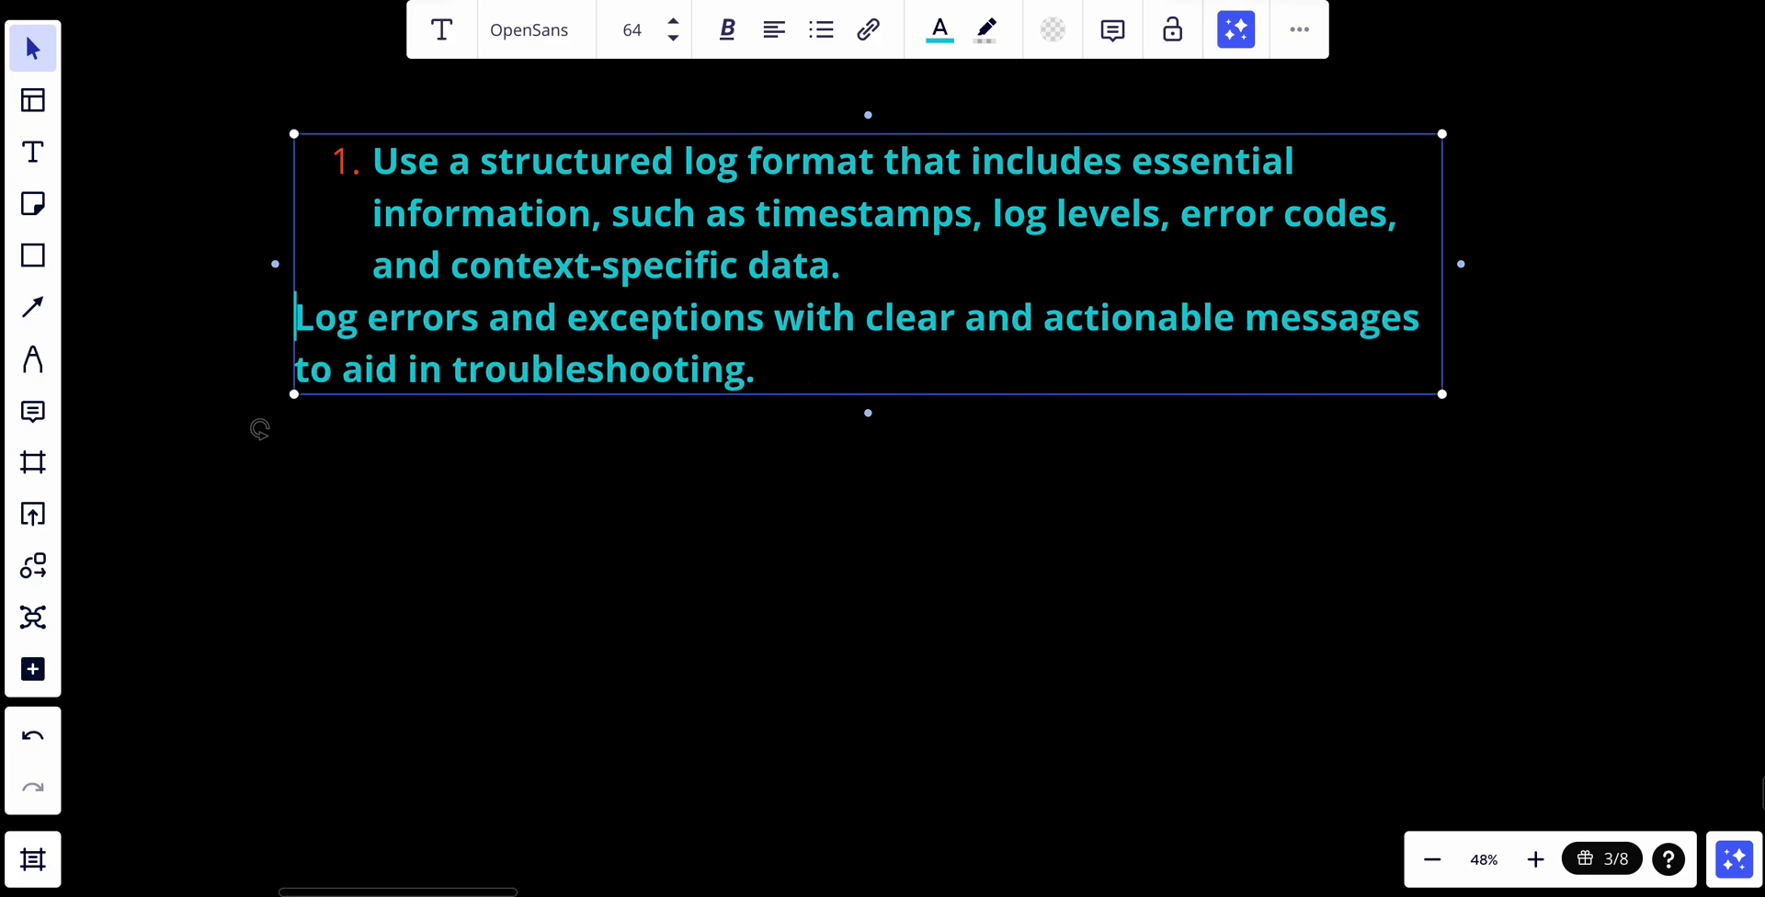
{"action": "left_click", "coordinate": [772, 369]}
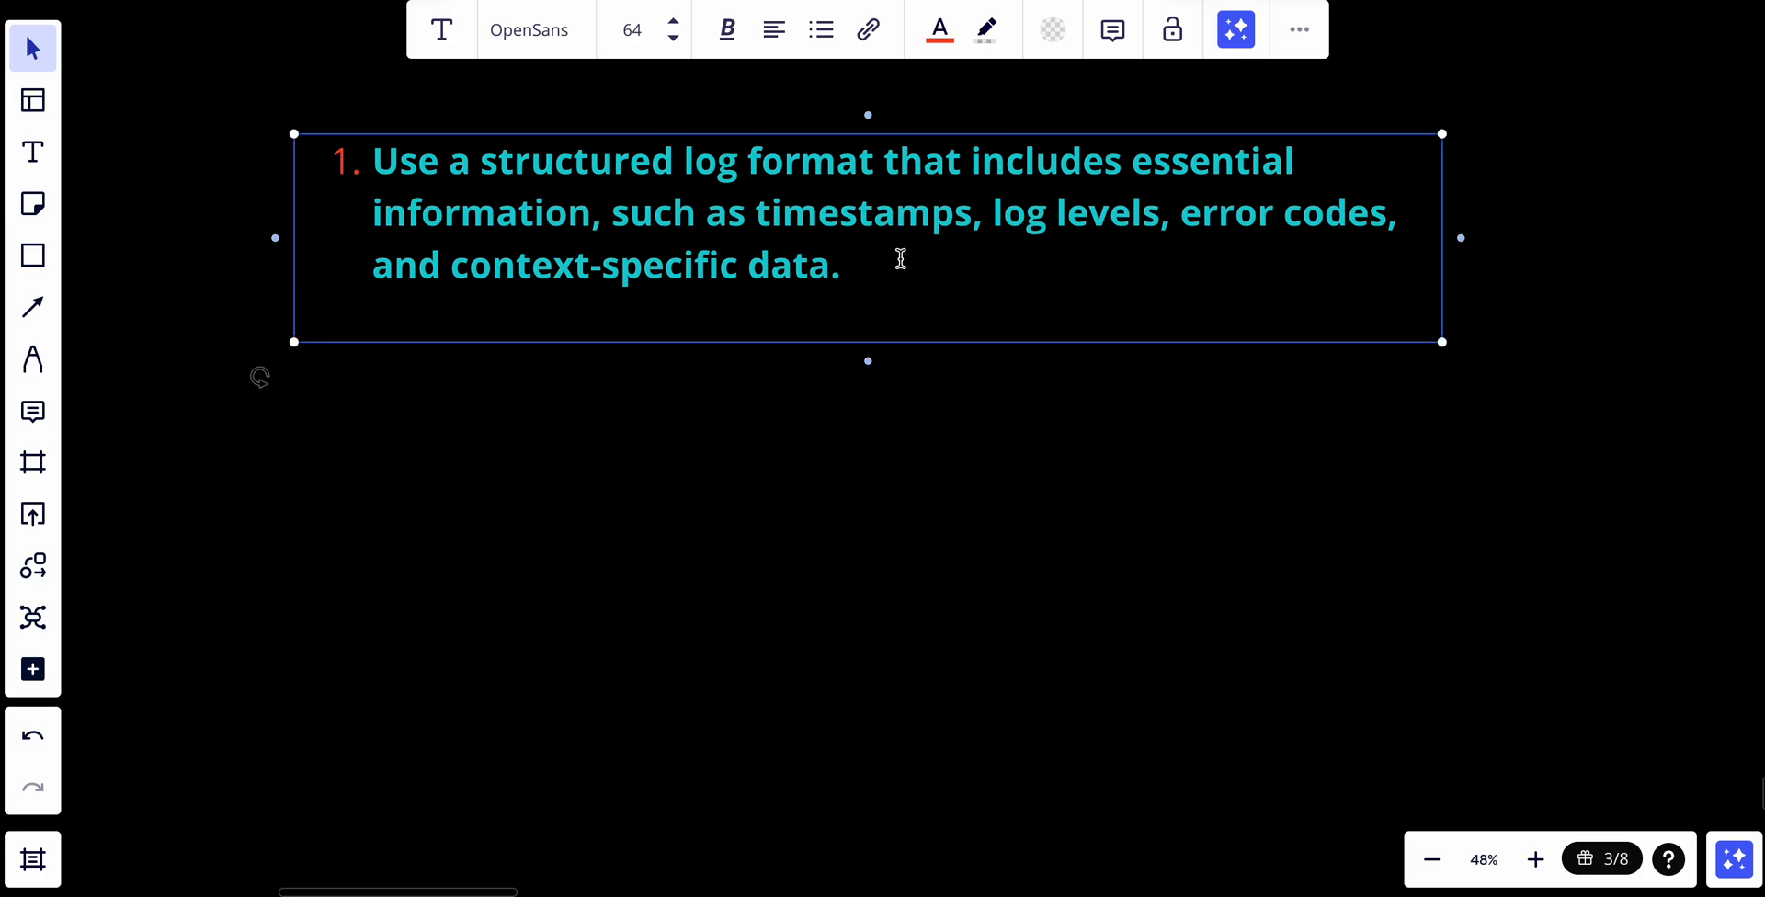
{"action": "type", "text": "Log errors and exceptions with clear and actionable messages to aid in troubleshooting."}
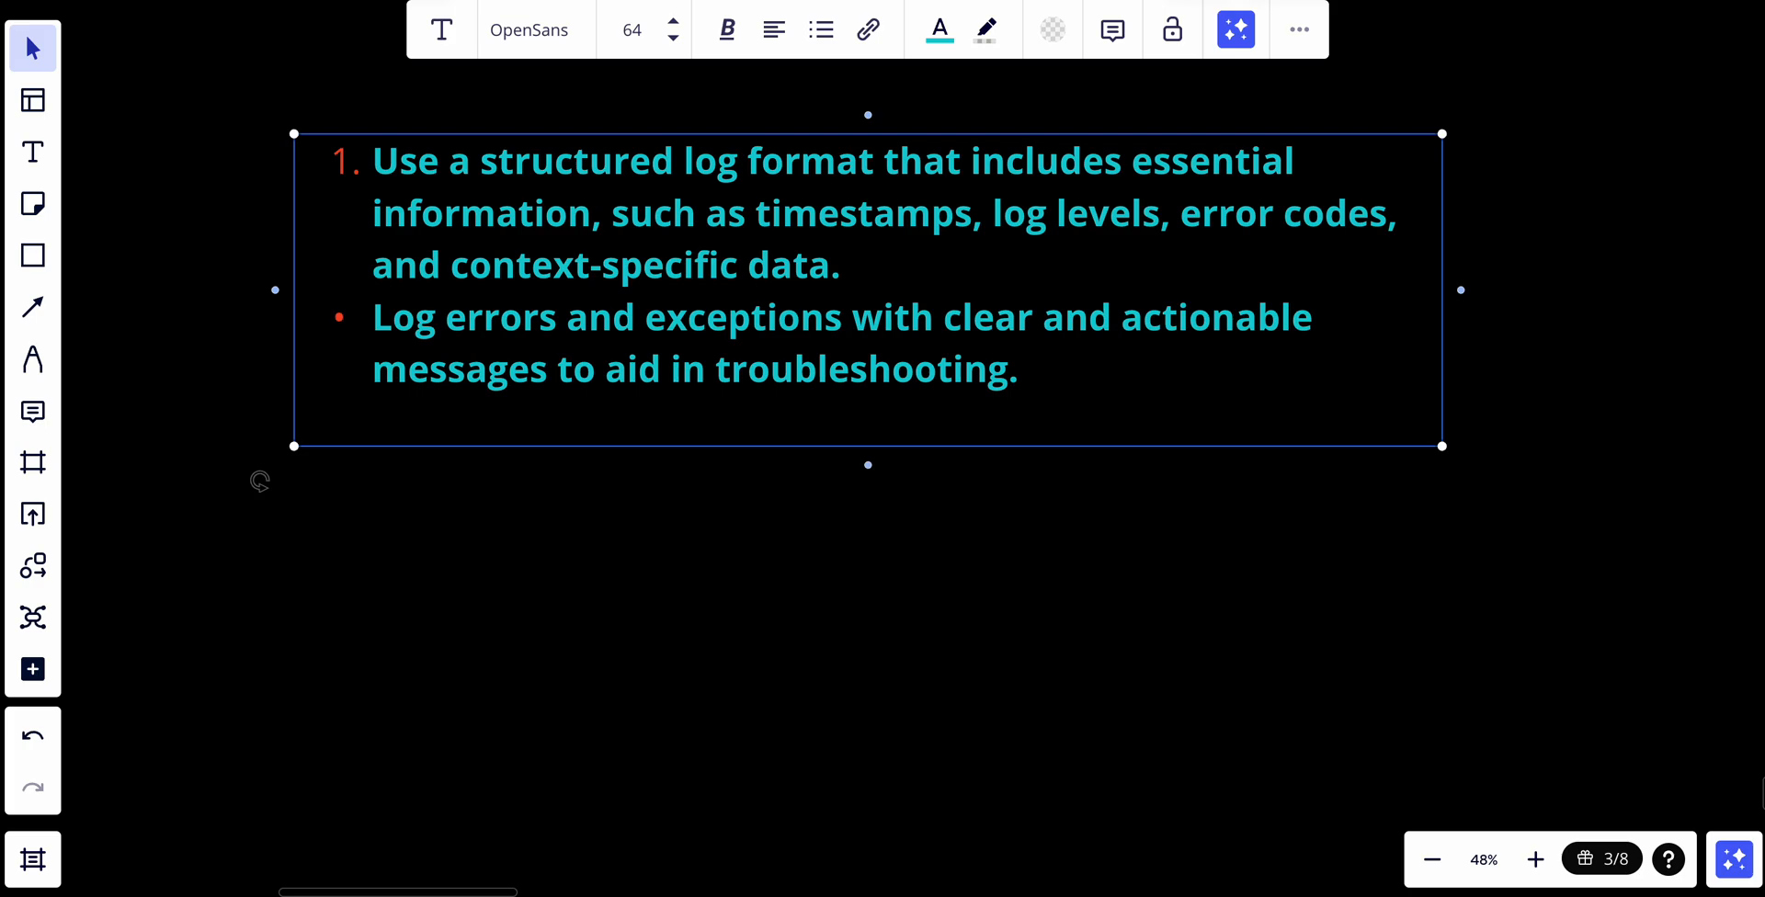
{"action": "mouse_move", "coordinate": [851, 394]}
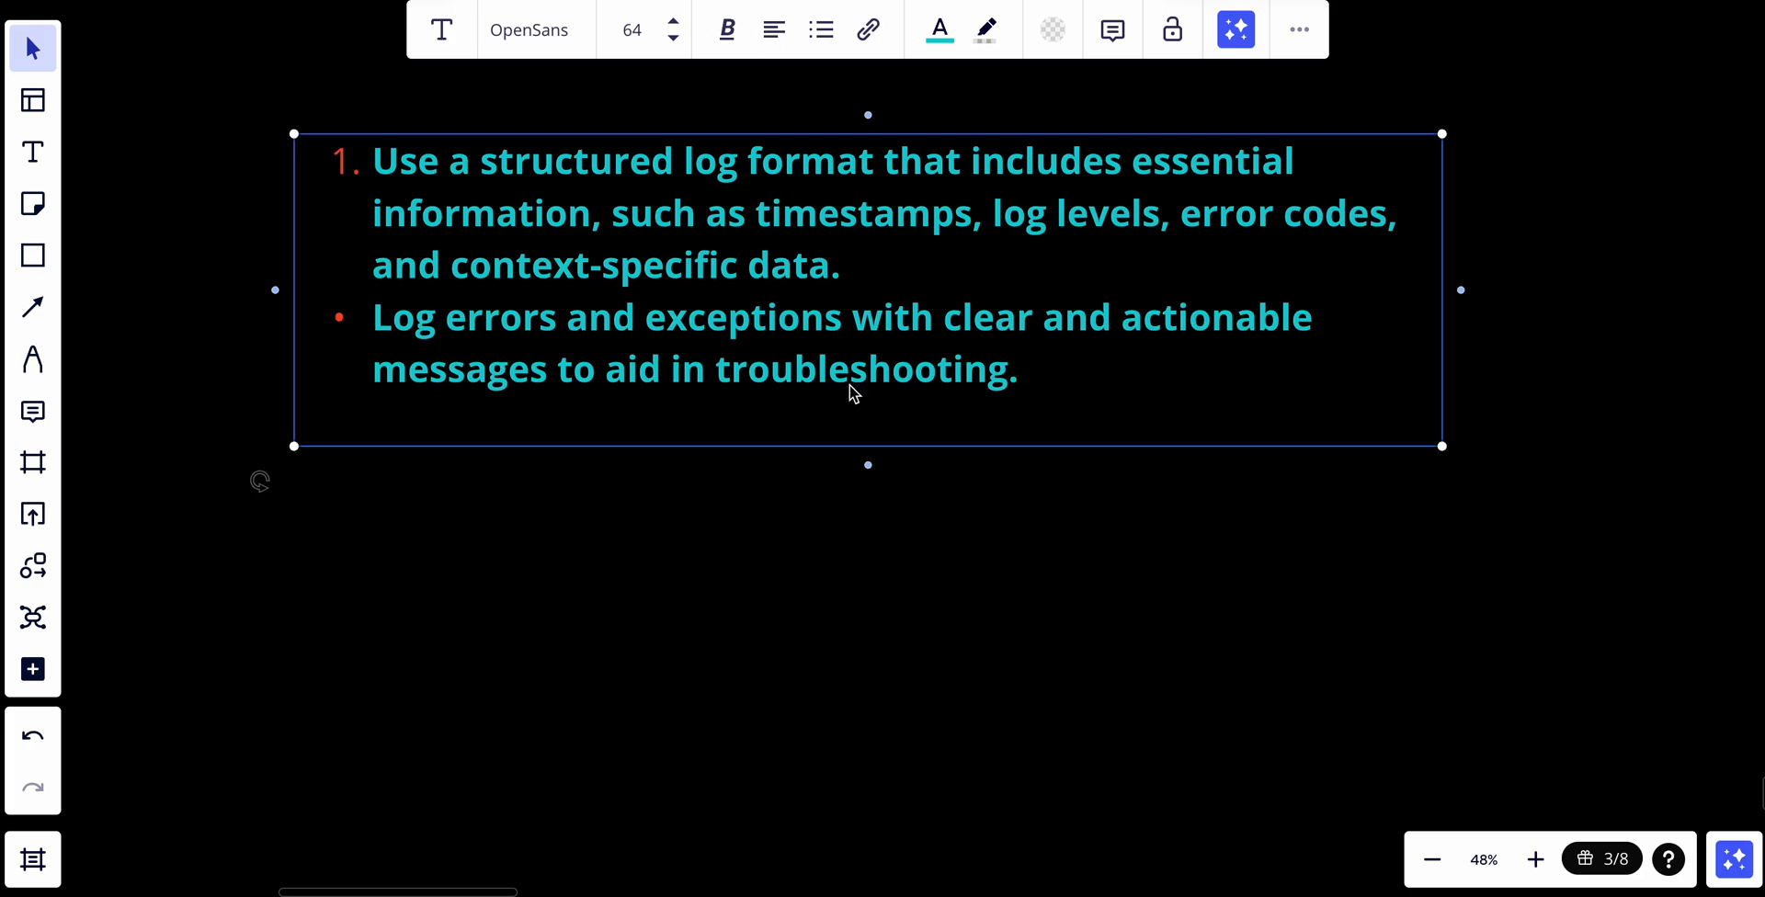